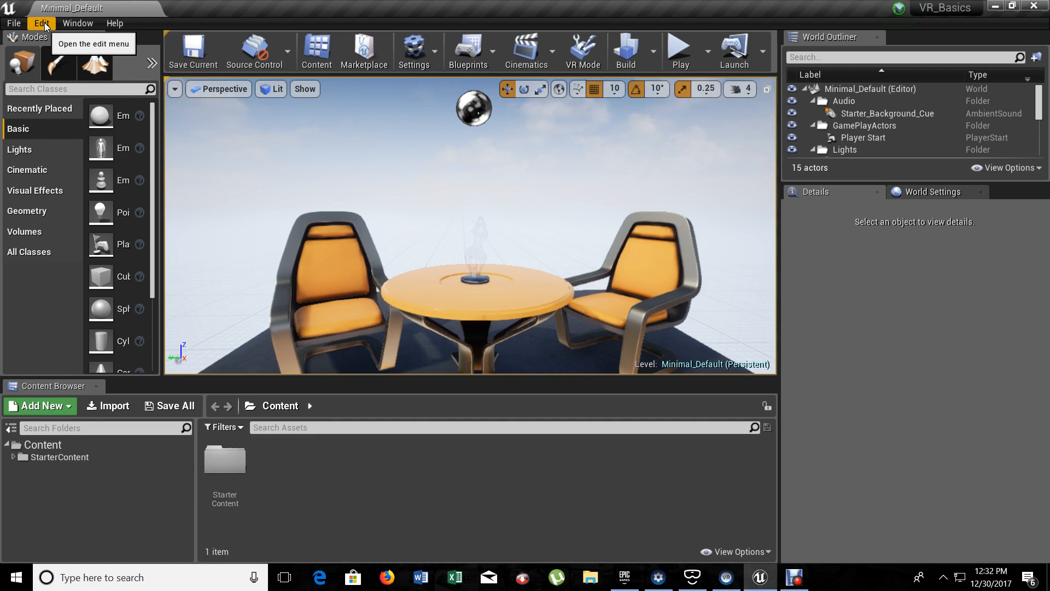
Review the installed Virtual Reality plugins in the Plugins list
{"action": "left_click", "coordinate": [41, 23]}
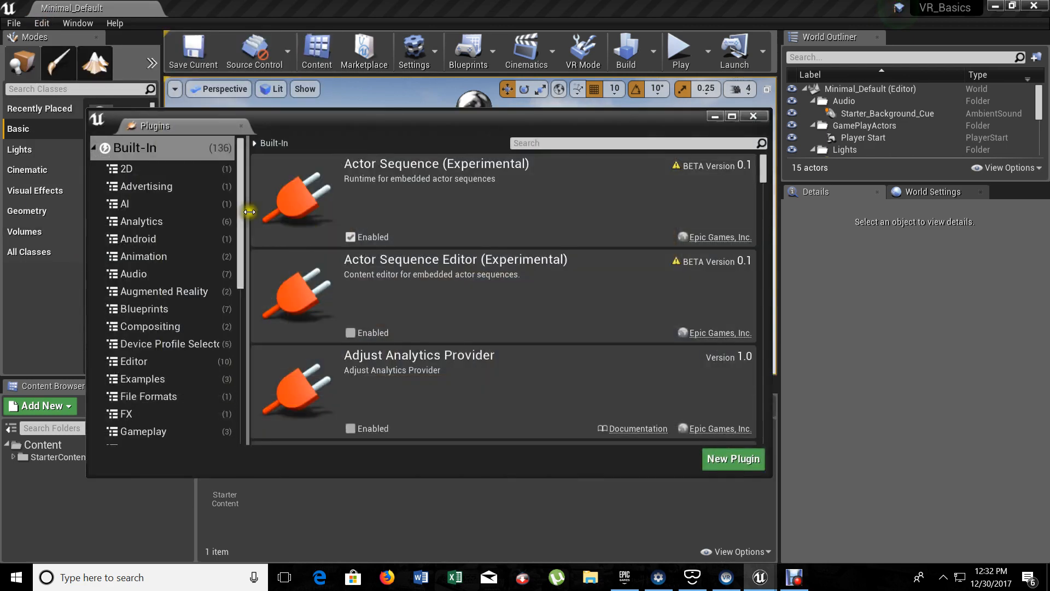
{"action": "left_click", "coordinate": [153, 418]}
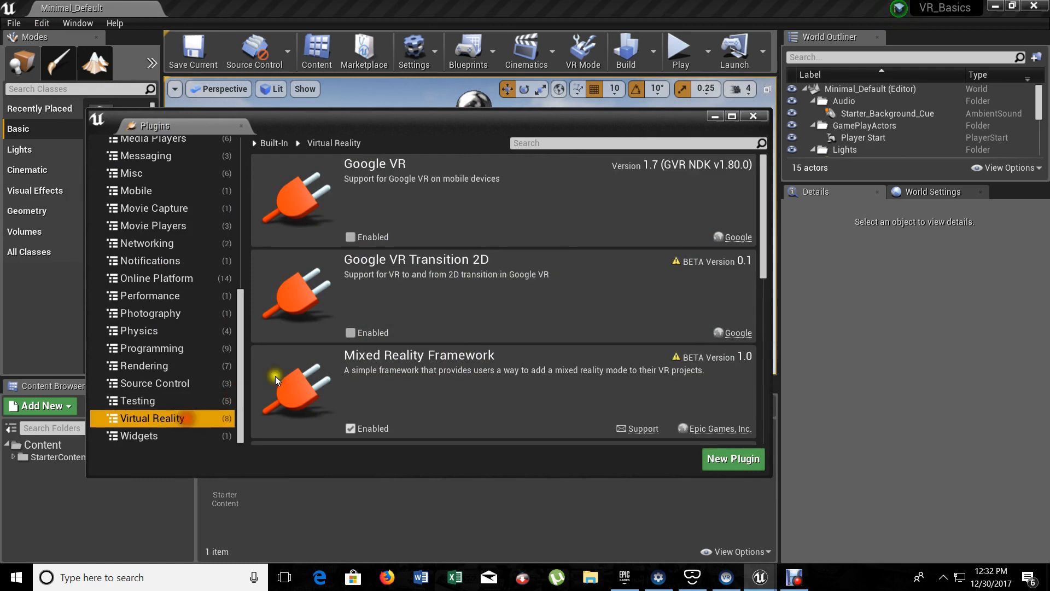
{"action": "mouse_move", "coordinate": [419, 392]}
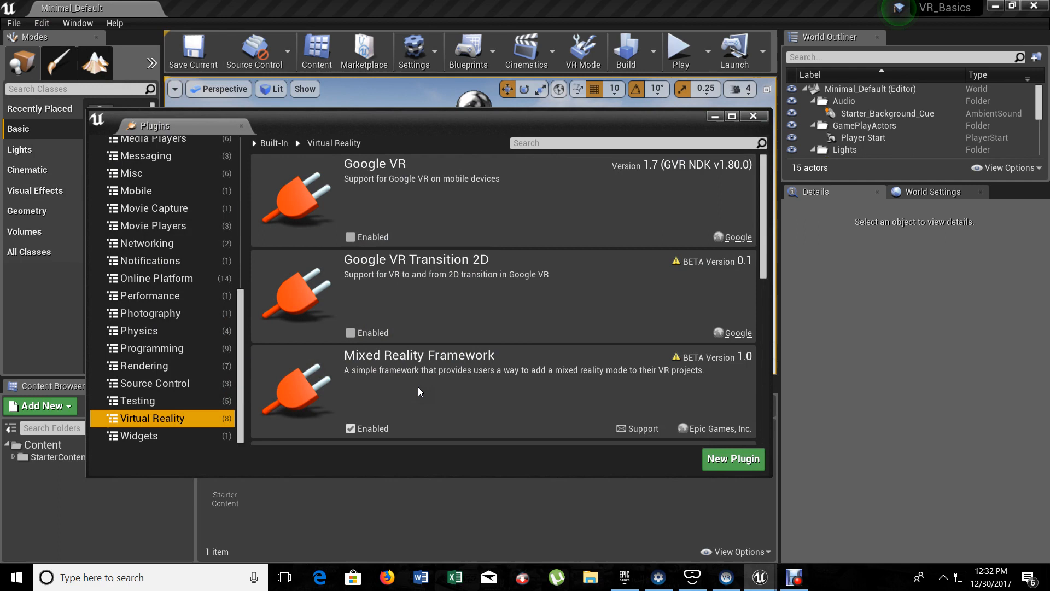
{"action": "left_click", "coordinate": [753, 115]}
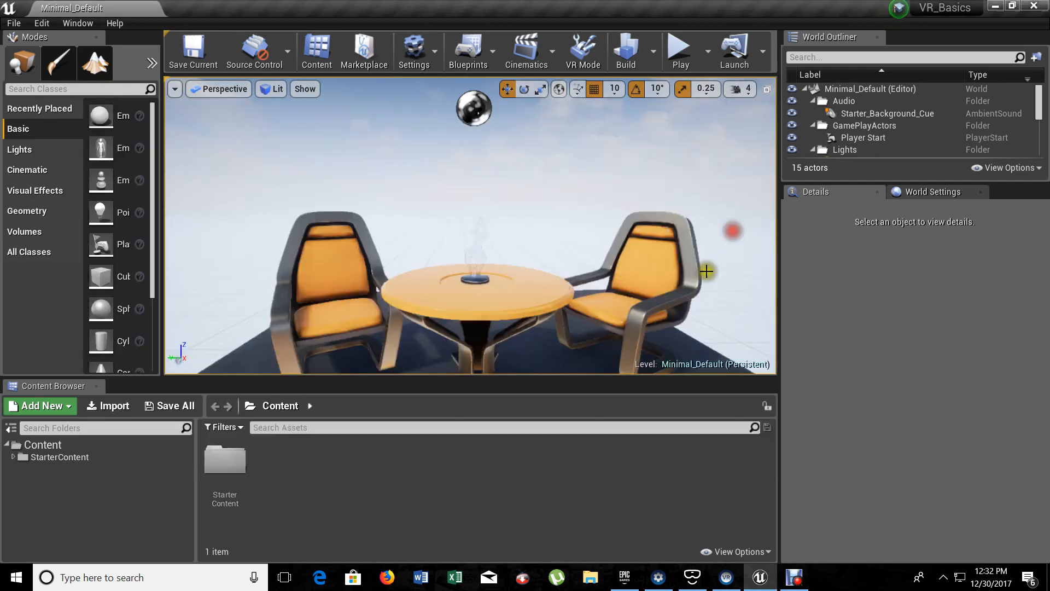
Delete the chairs and table, then create a VR_Objects folder in the project content
{"action": "left_click", "coordinate": [643, 268]}
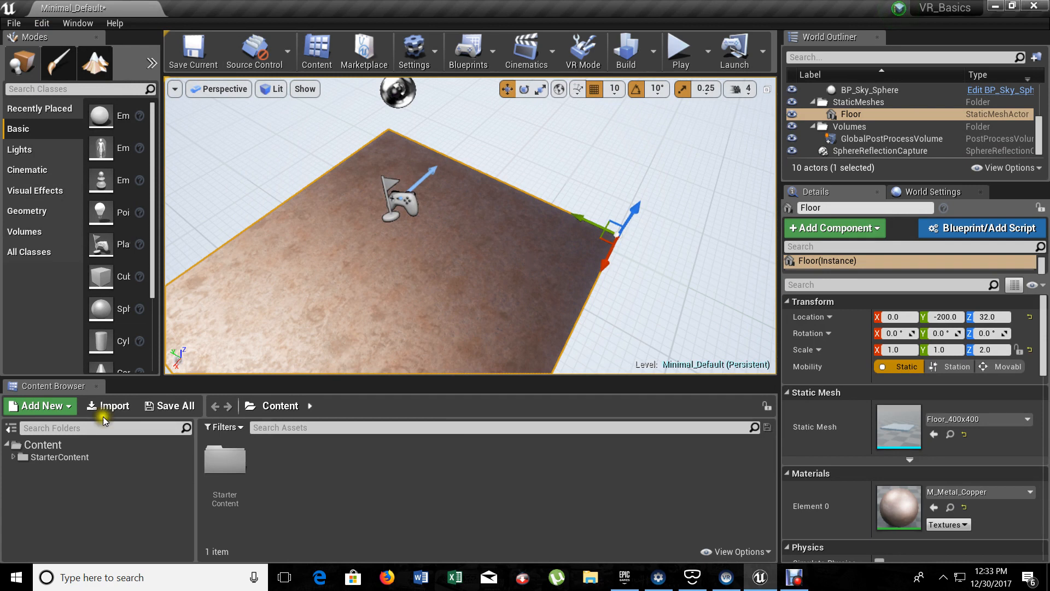
{"action": "left_click", "coordinate": [40, 405]}
{"action": "type", "text": "VR_Objects"}
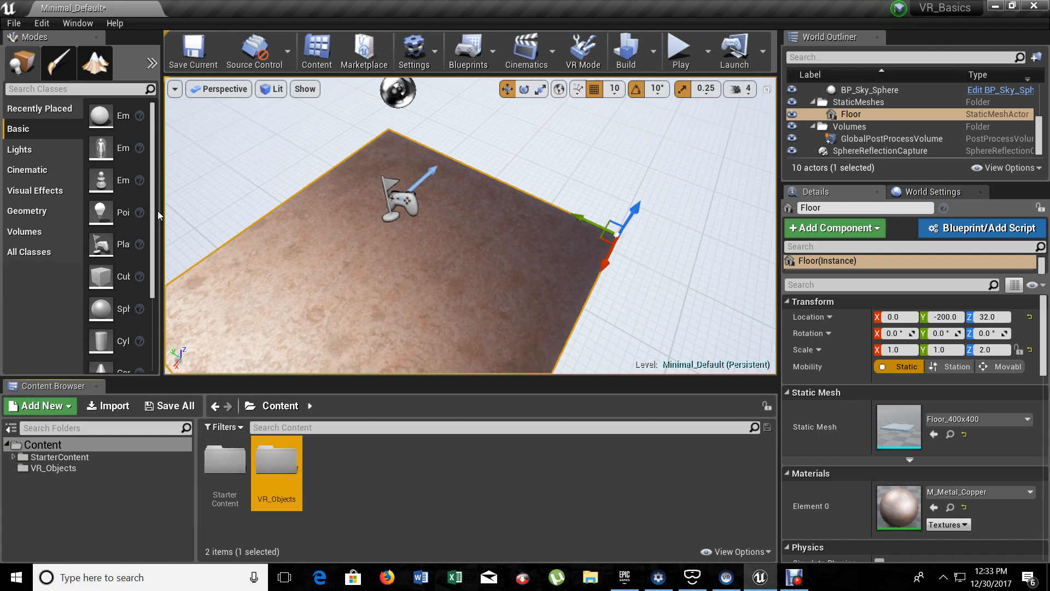
{"action": "double_click", "coordinate": [275, 457]}
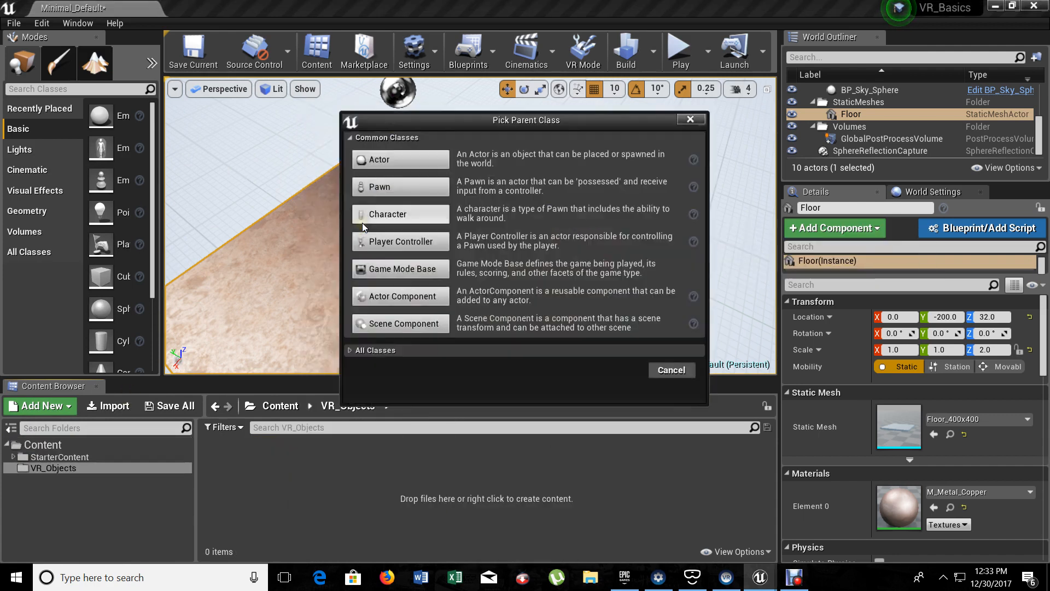
{"action": "mouse_move", "coordinate": [389, 277]}
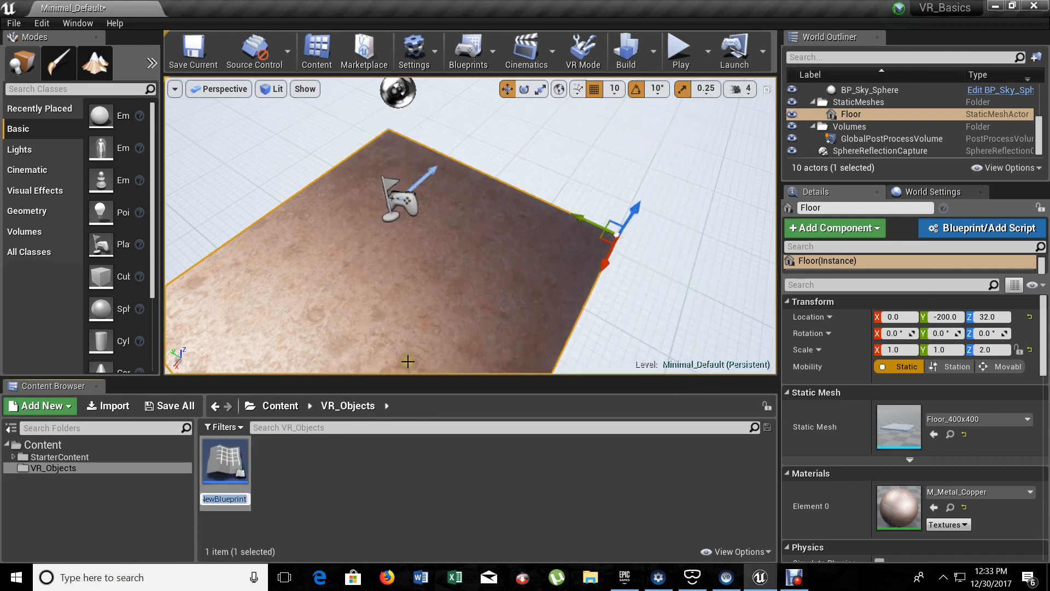
Create a VR_GameMode Game Mode Base blueprint and a VR_PlayerCharacter Pawn blueprint in VR_Objects
{"action": "type", "text": "VR_Gamn"}
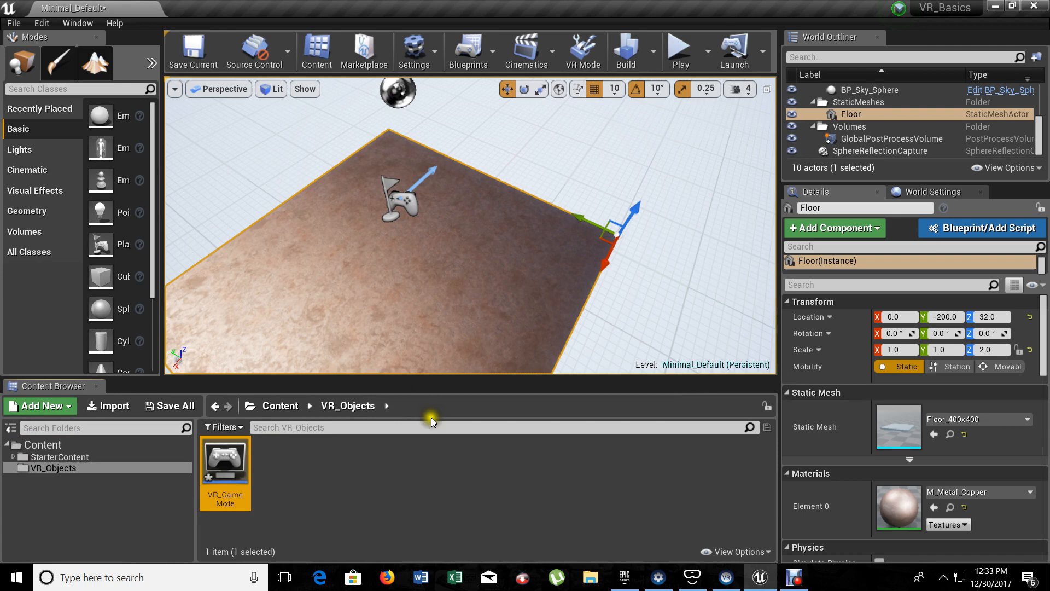
{"action": "mouse_move", "coordinate": [409, 463]}
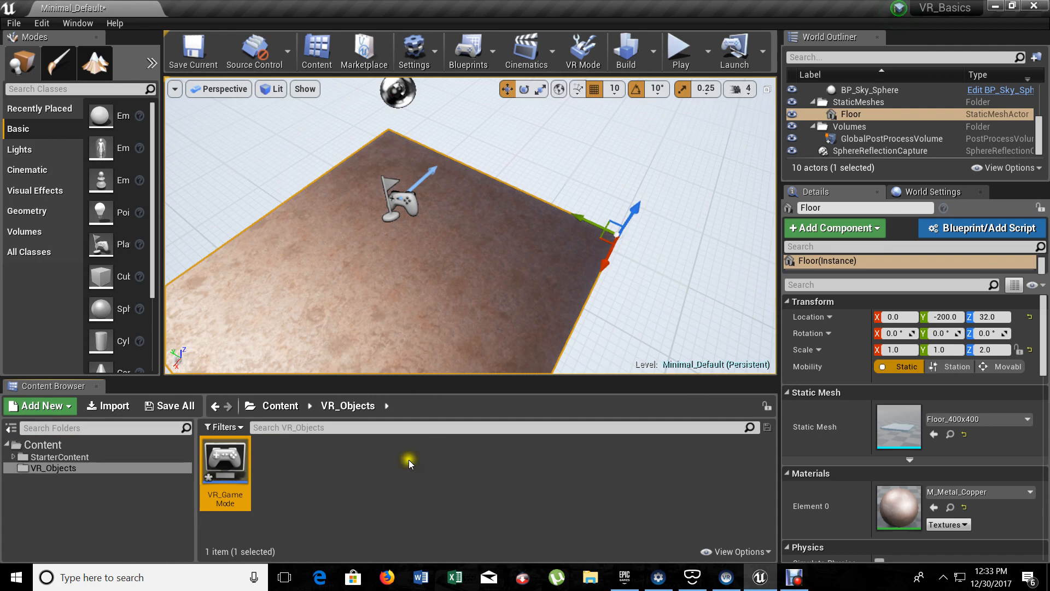
{"action": "left_click", "coordinate": [39, 406]}
{"action": "type", "text": "PlayerChar"}
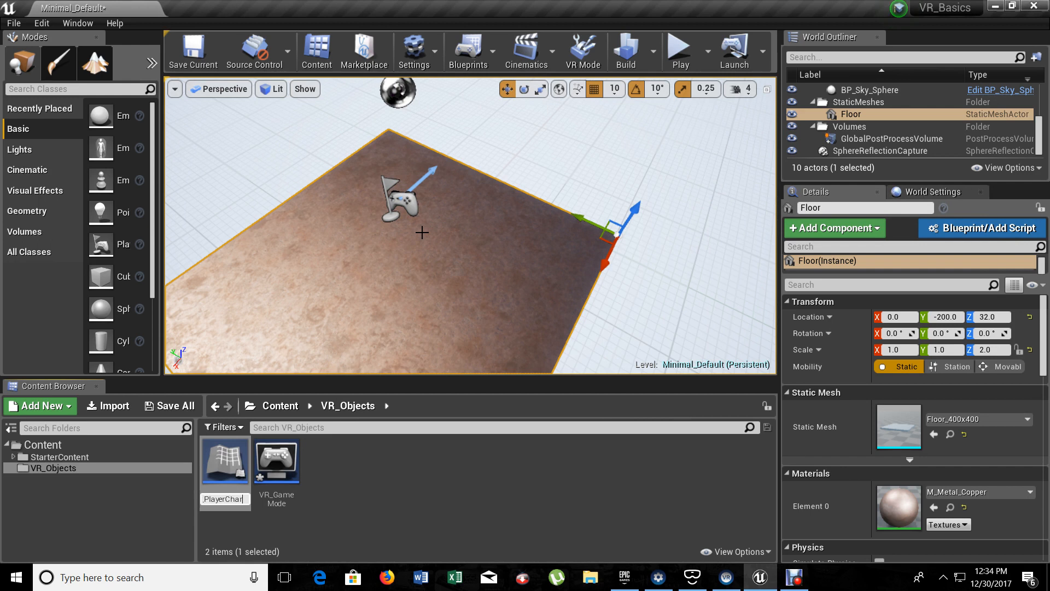
{"action": "left_click", "coordinate": [276, 459]}
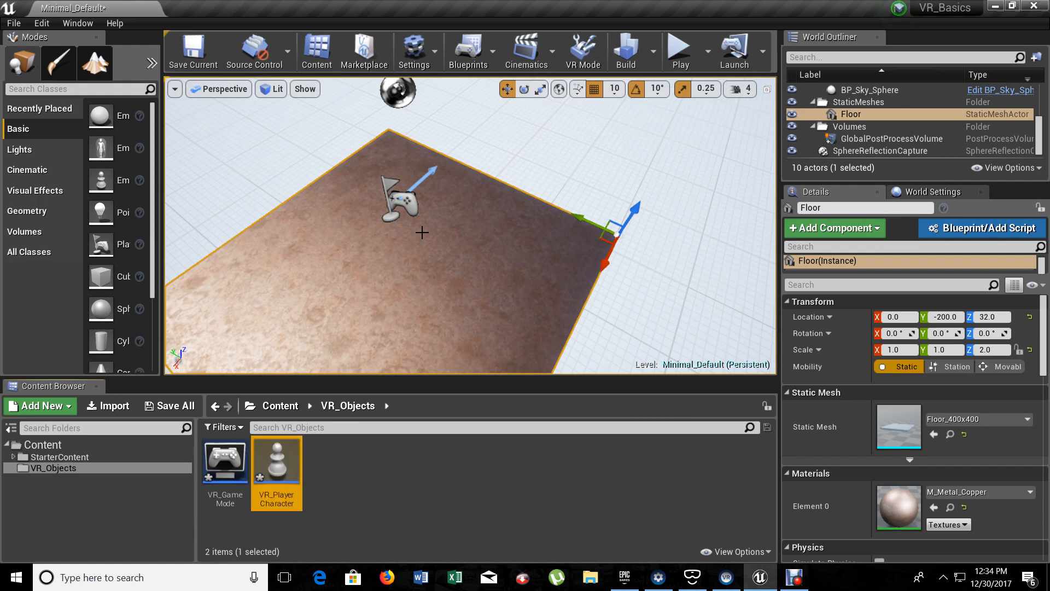
{"action": "mouse_move", "coordinate": [416, 116]}
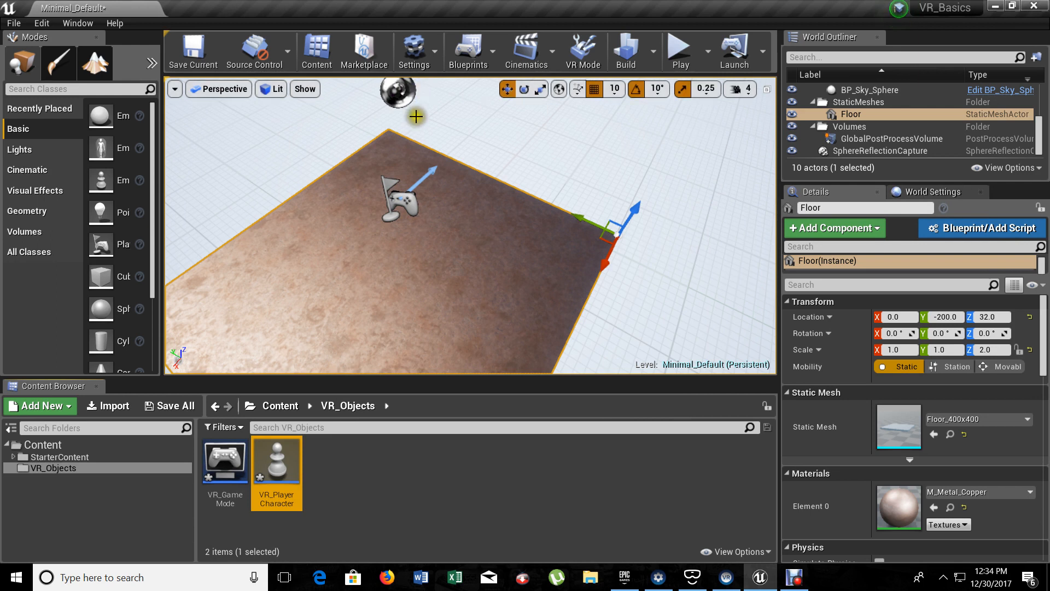
Check the viewport options, then bring up the Settings menu with World and Project Settings
{"action": "left_click", "coordinate": [175, 88]}
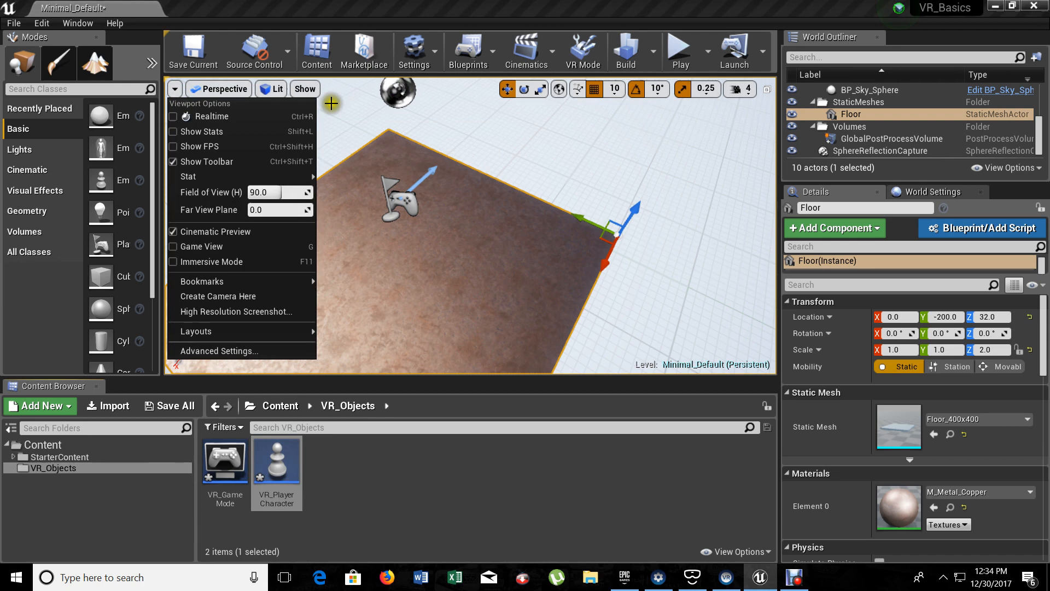
{"action": "left_click", "coordinate": [414, 50]}
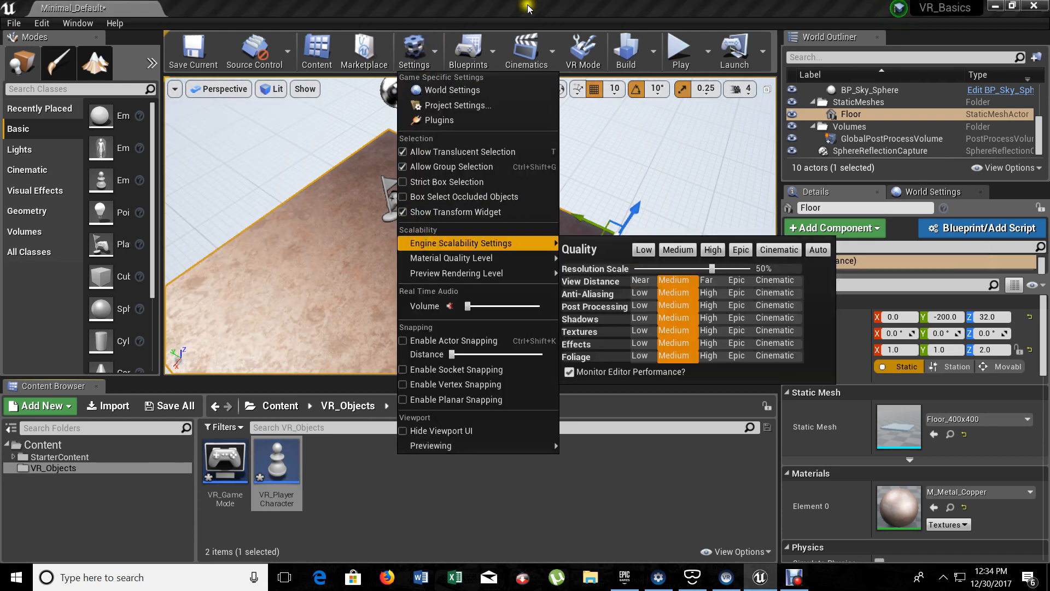
{"action": "left_click", "coordinate": [515, 471]}
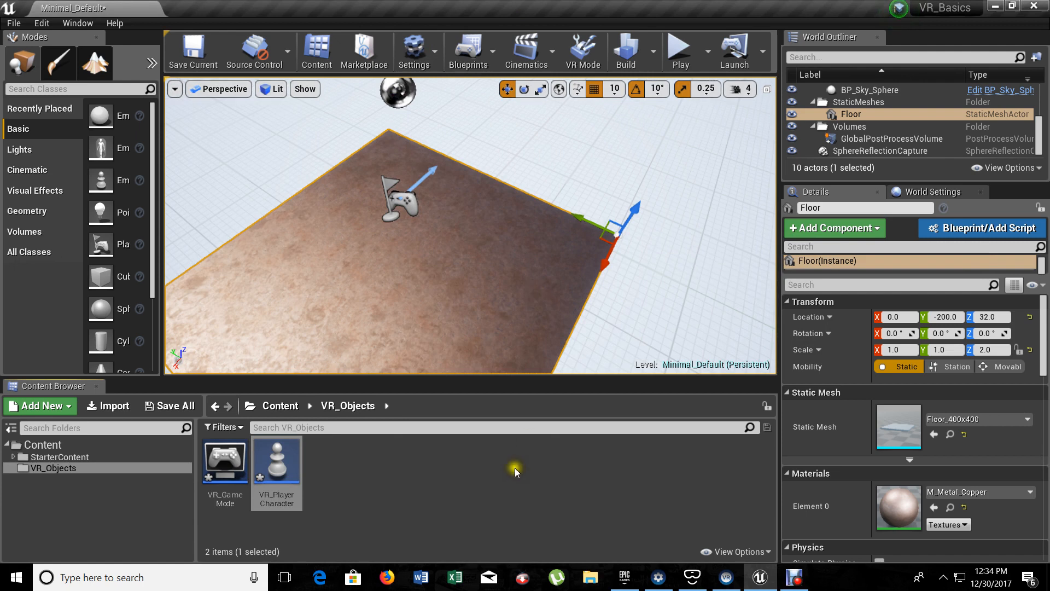
{"action": "left_click", "coordinate": [413, 51]}
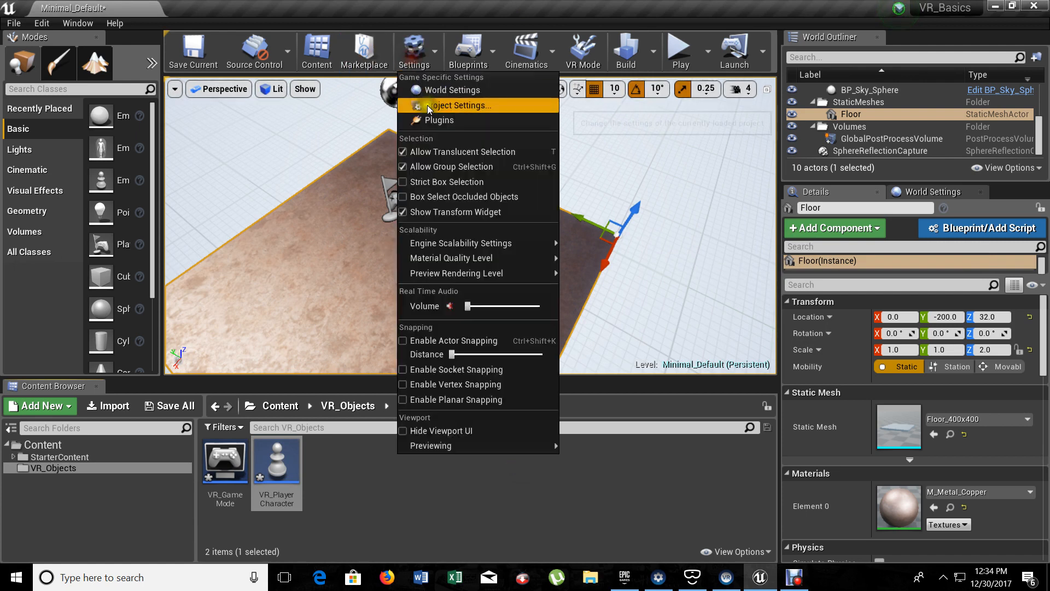
In World Settings, set GameMode Override to VR_GameMode and Default Pawn Class to VR_PlayerCharacter
{"action": "left_click", "coordinate": [452, 89]}
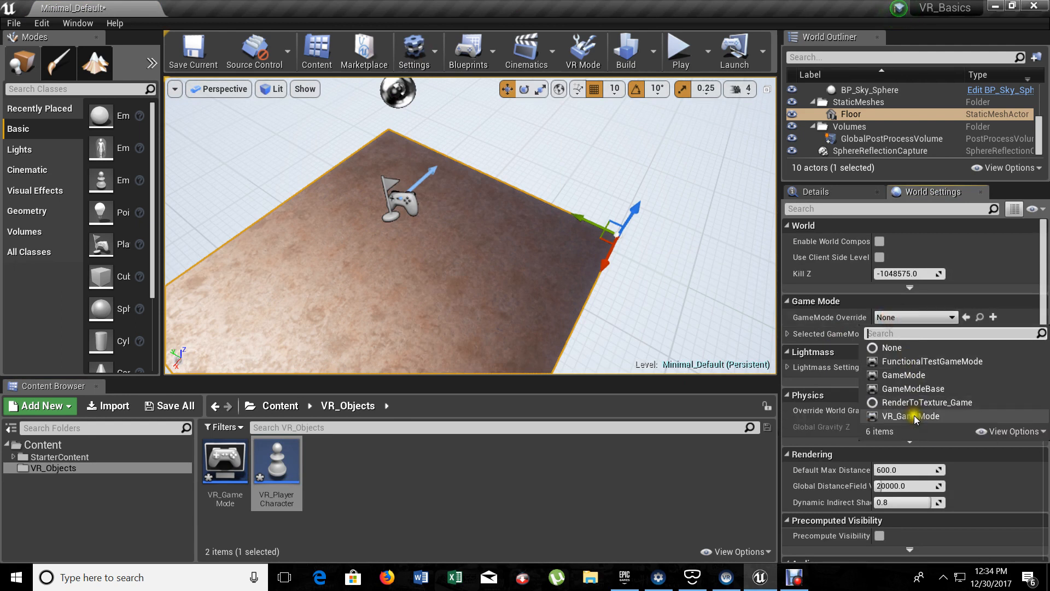
{"action": "left_click", "coordinate": [915, 416]}
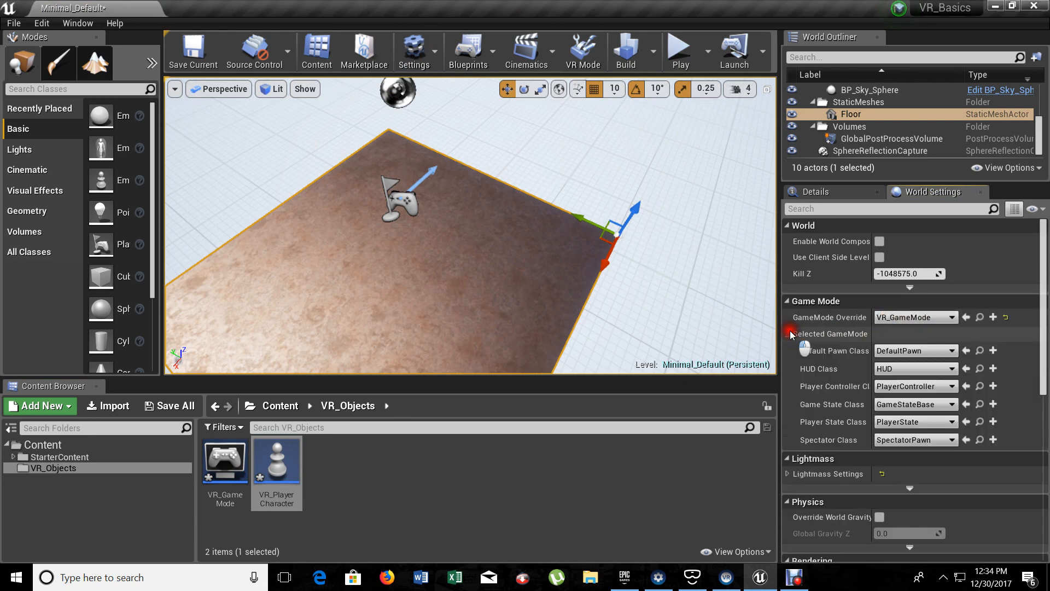
{"action": "mouse_move", "coordinate": [835, 350]}
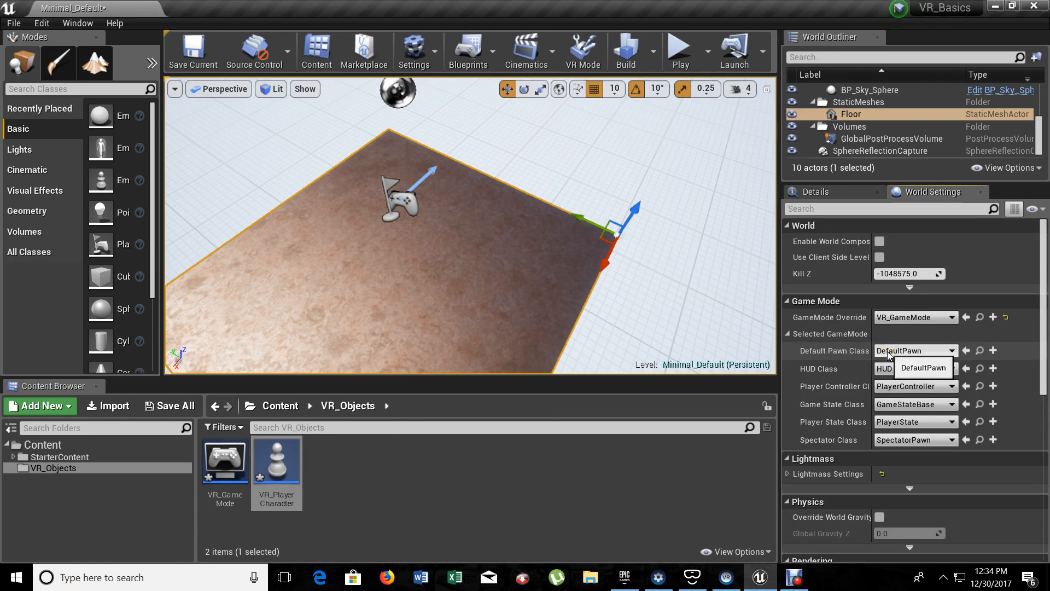
{"action": "left_click", "coordinate": [945, 350]}
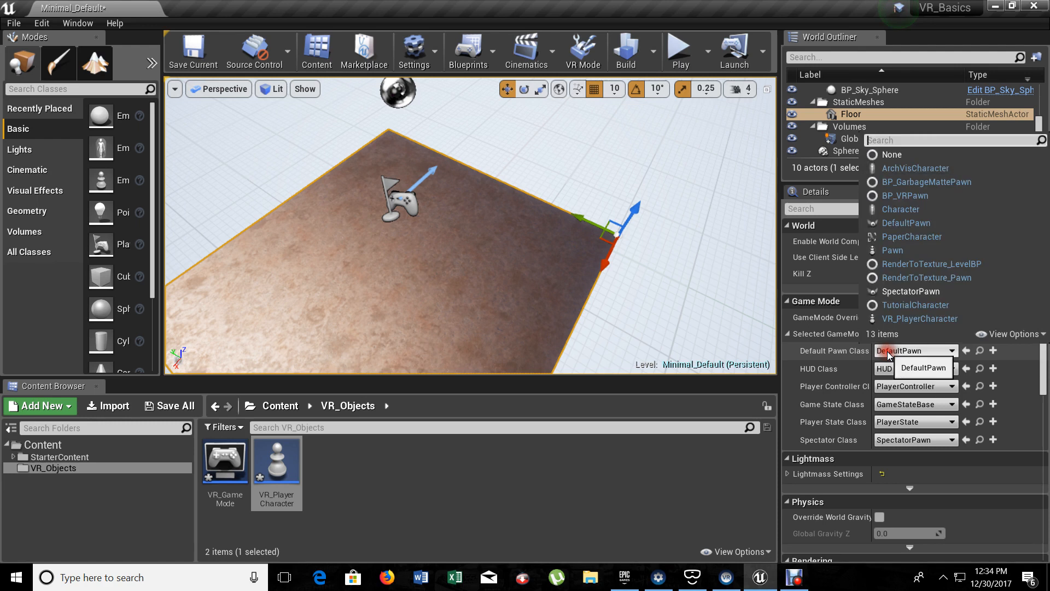
{"action": "left_click", "coordinate": [920, 318]}
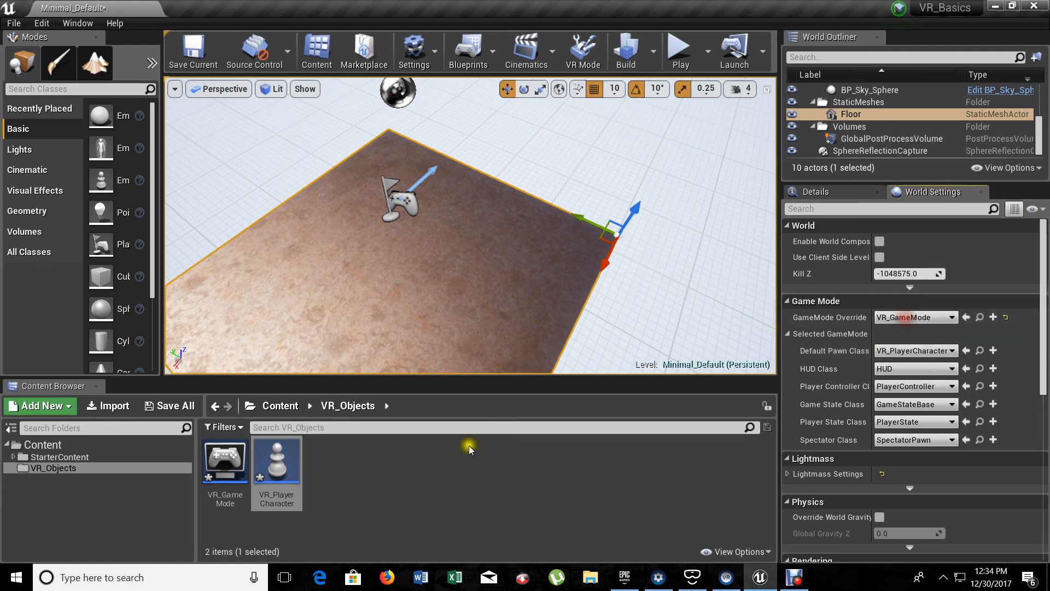
{"action": "left_click", "coordinate": [355, 485]}
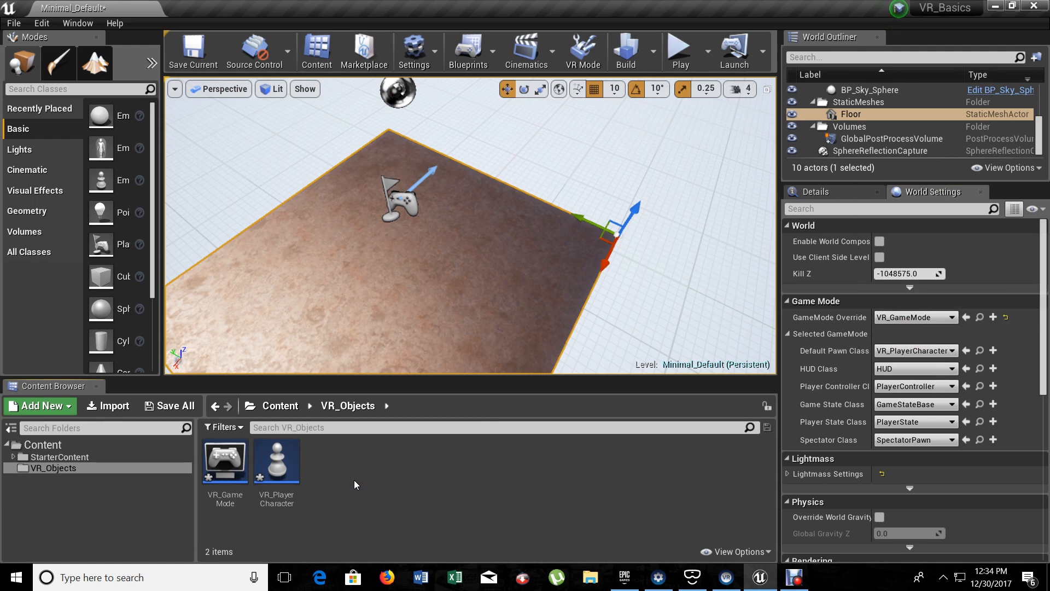
{"action": "mouse_move", "coordinate": [275, 460]}
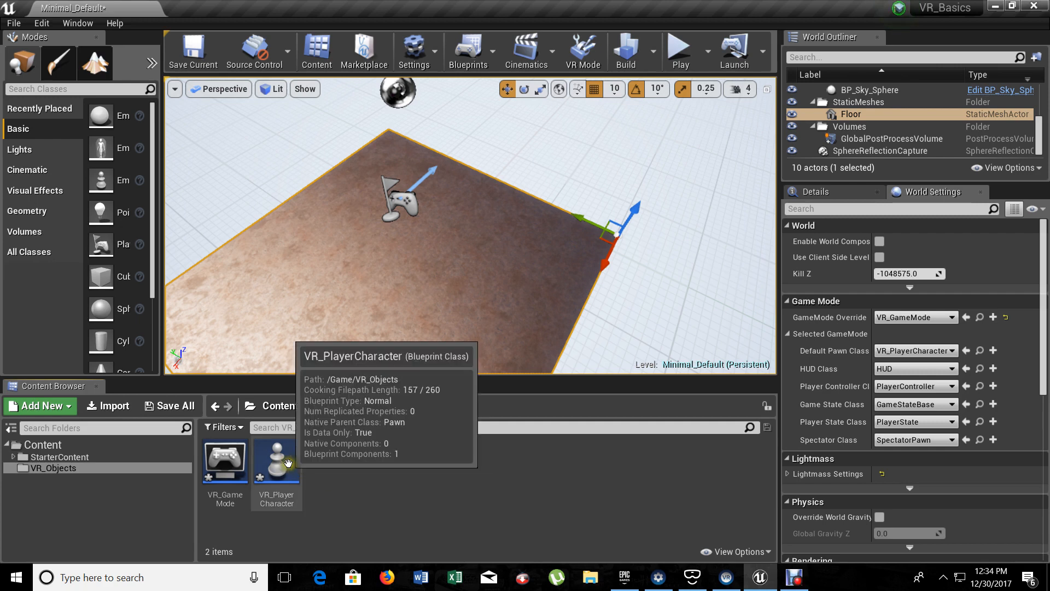
Open VR_PlayerCharacter and add a VR_HMD_Scene scene component
{"action": "double_click", "coordinate": [276, 460]}
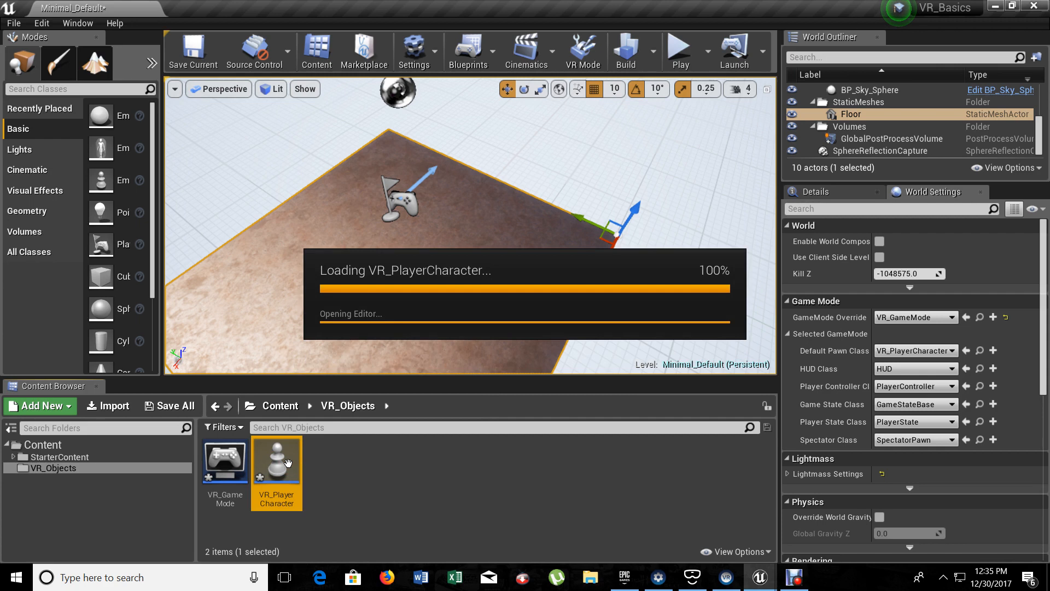
{"action": "double_click", "coordinate": [277, 461]}
{"action": "type", "text": "scene"}
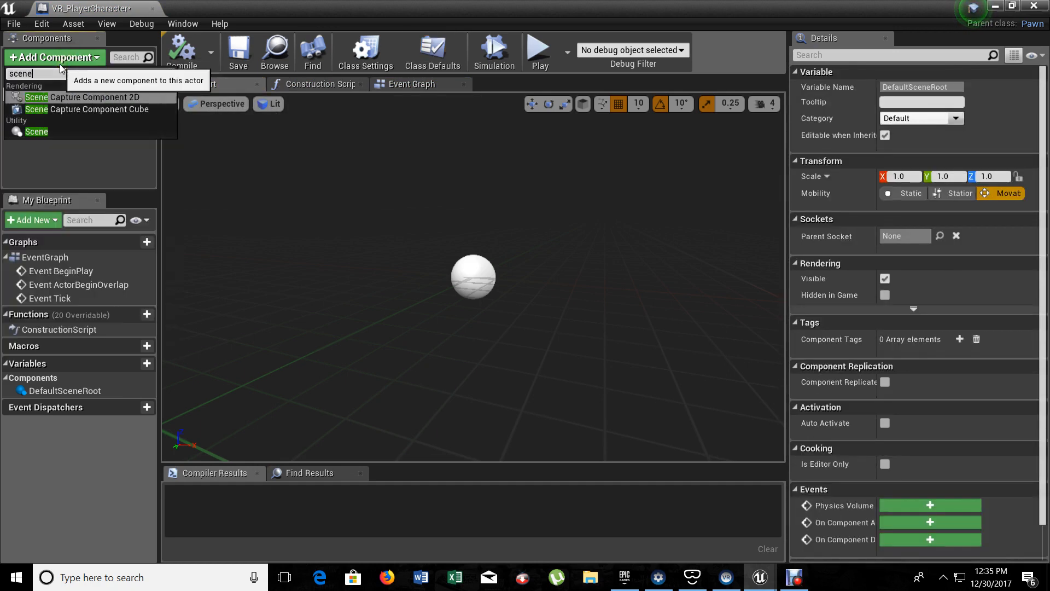
{"action": "left_click", "coordinate": [36, 132]}
{"action": "type", "text": "VR_HMD_Sc"}
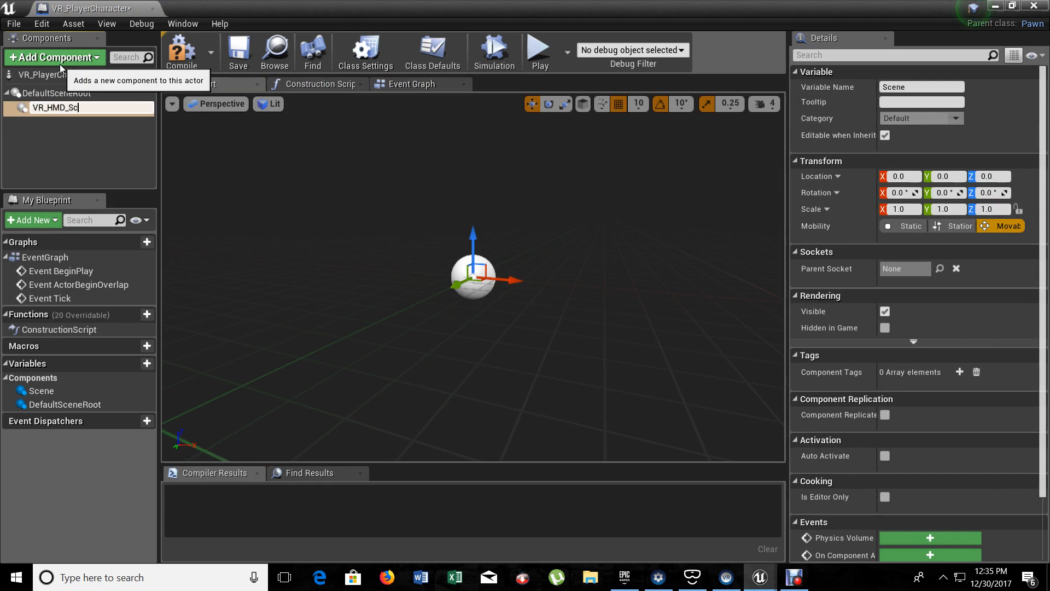
Add a Camera component under VR_HMD_Scene and name it VRCamera
{"action": "left_click", "coordinate": [54, 57]}
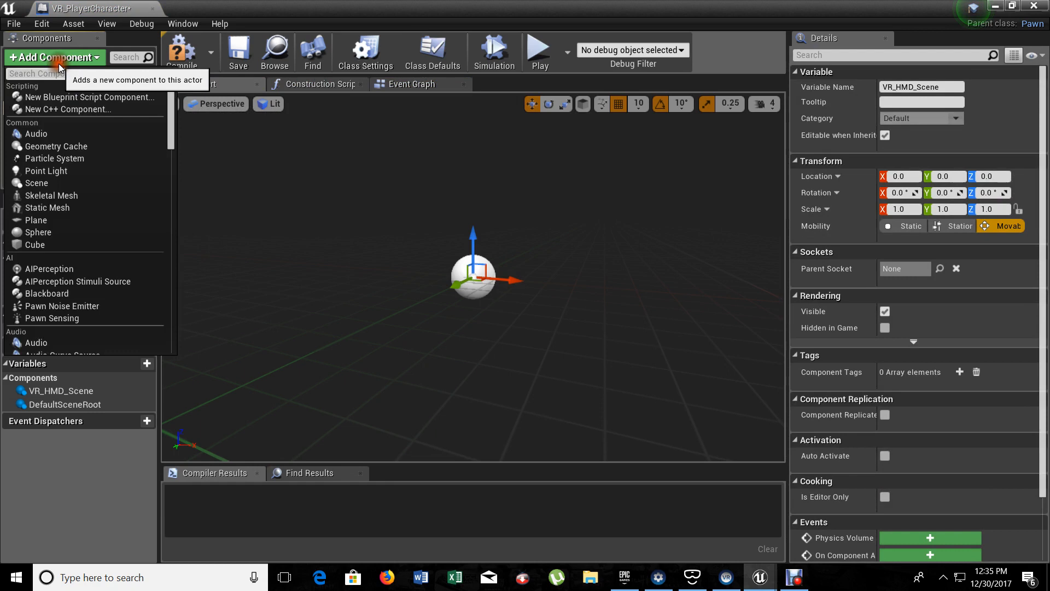
{"action": "type", "text": "Camera"}
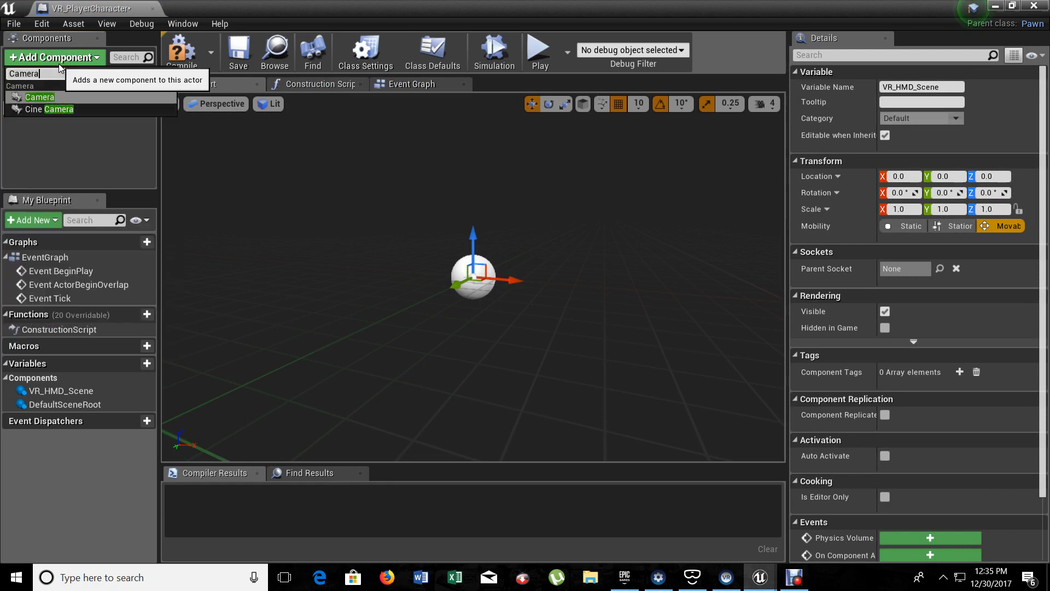
{"action": "left_click", "coordinate": [42, 97]}
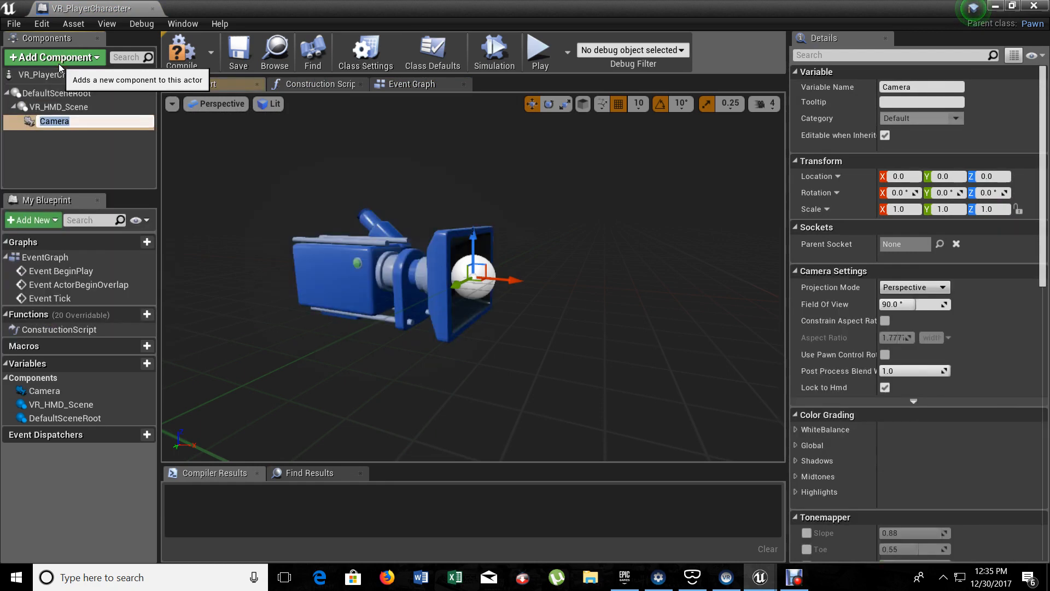
{"action": "type", "text": "VRCm"}
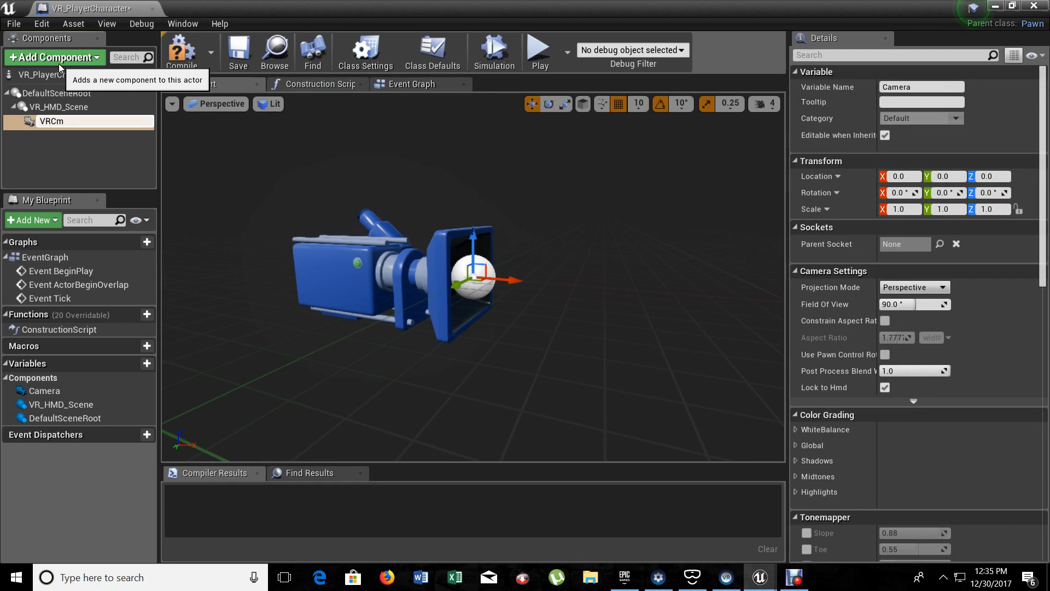
{"action": "type", "text": "VRCamera"}
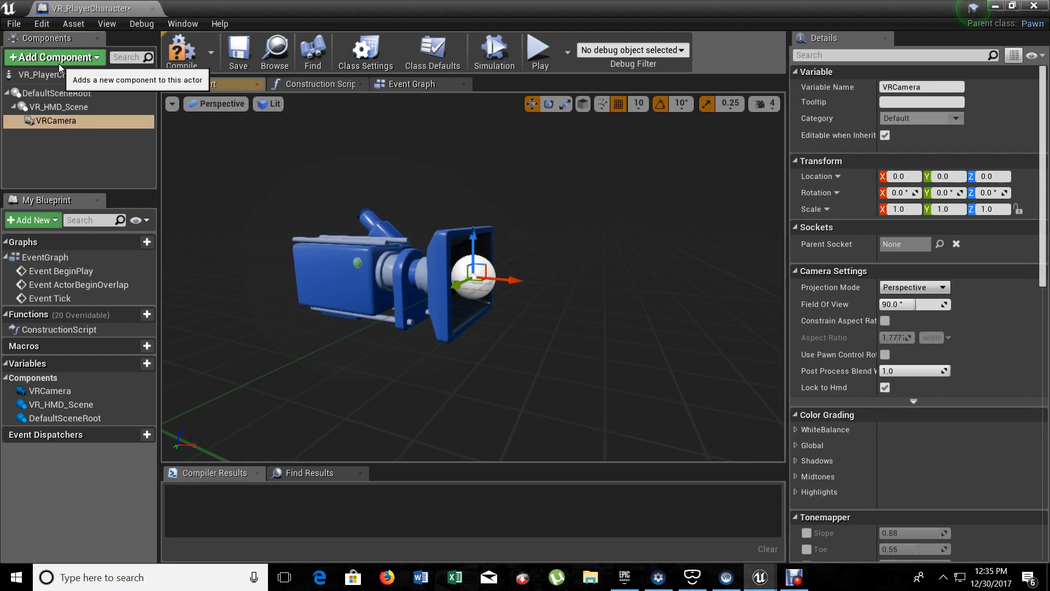
{"action": "mouse_move", "coordinate": [291, 47]}
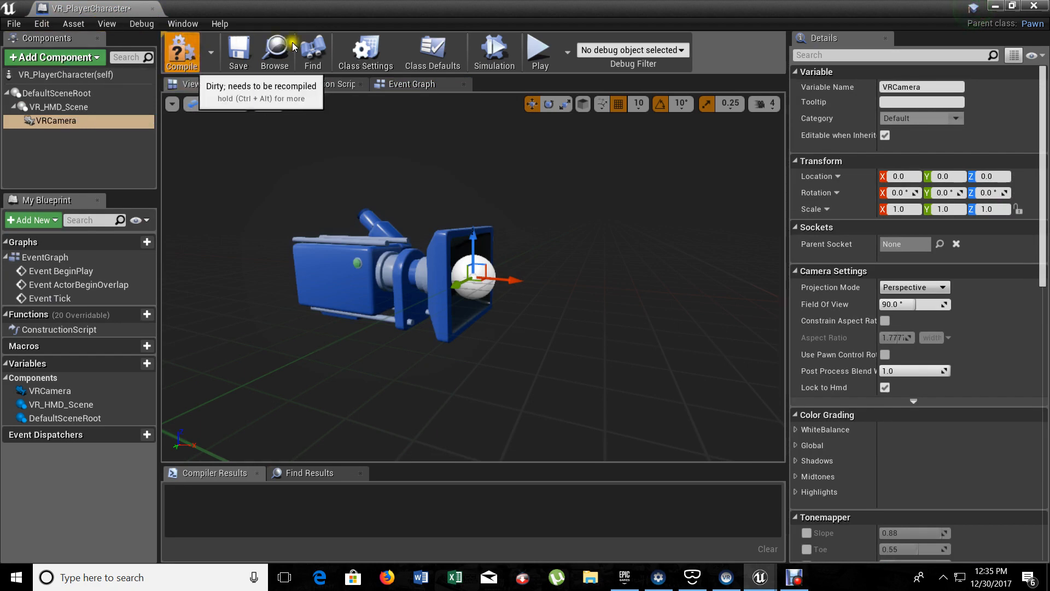
Compile the blueprint and reopen VR_PlayerCharacter from the VR_Objects folder
{"action": "left_click", "coordinate": [181, 52]}
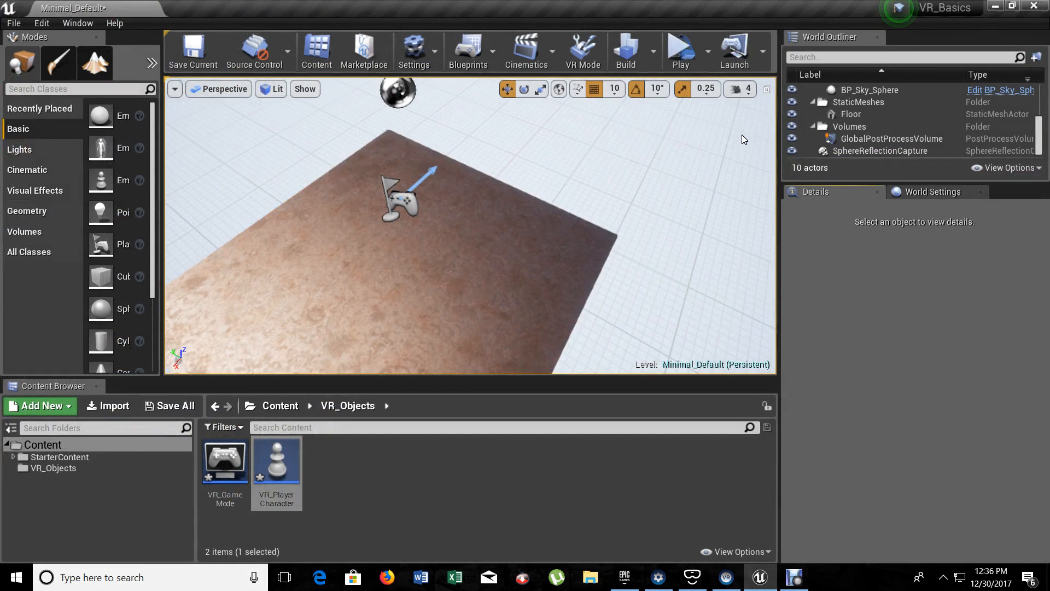
{"action": "mouse_move", "coordinate": [248, 472]}
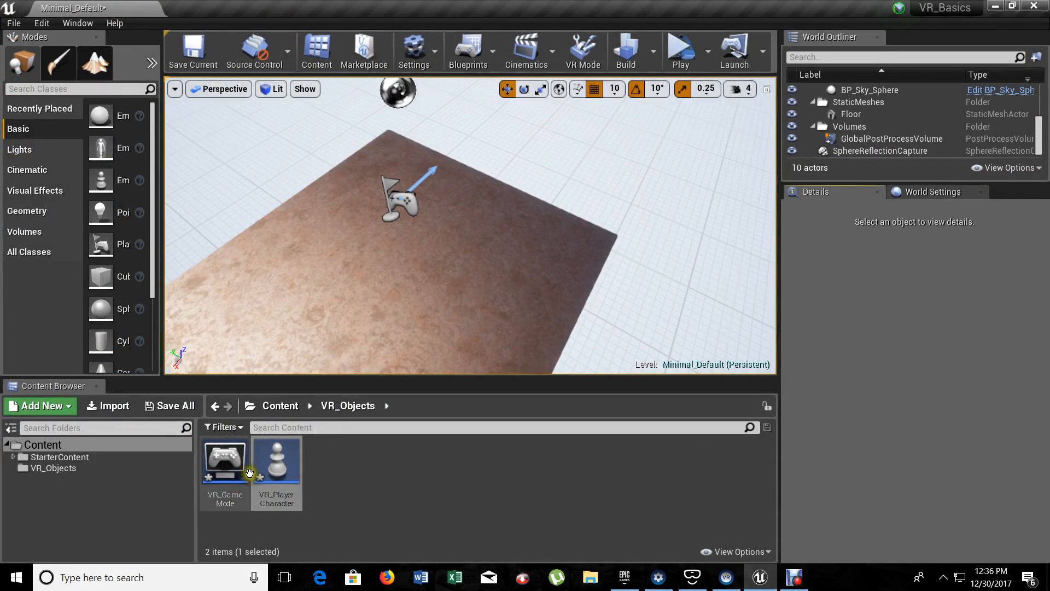
{"action": "double_click", "coordinate": [225, 459]}
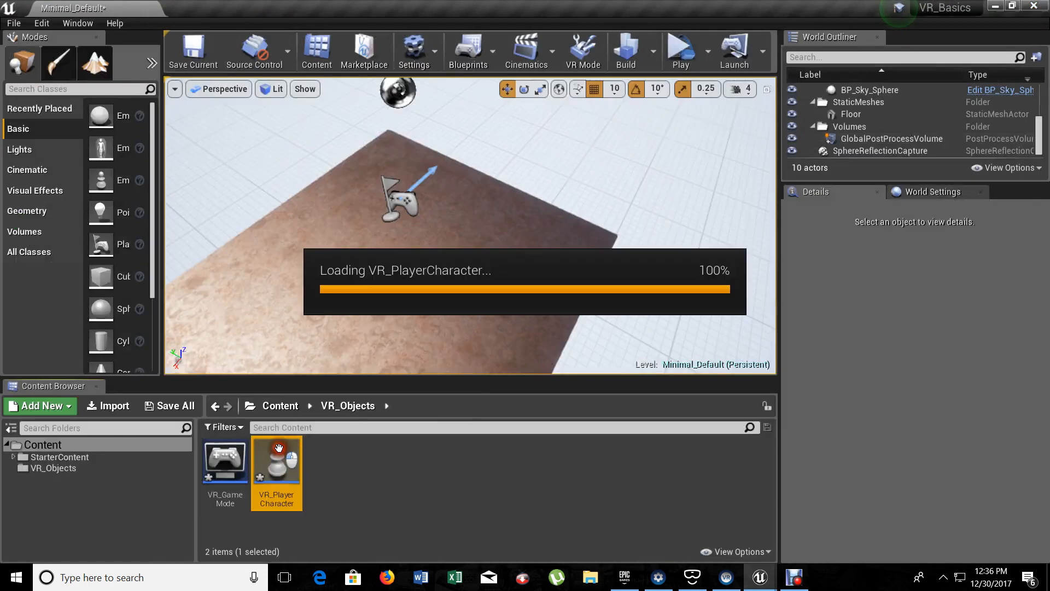
Add LeftController and RightController variables of type BP_MotionController and compile
{"action": "double_click", "coordinate": [277, 459]}
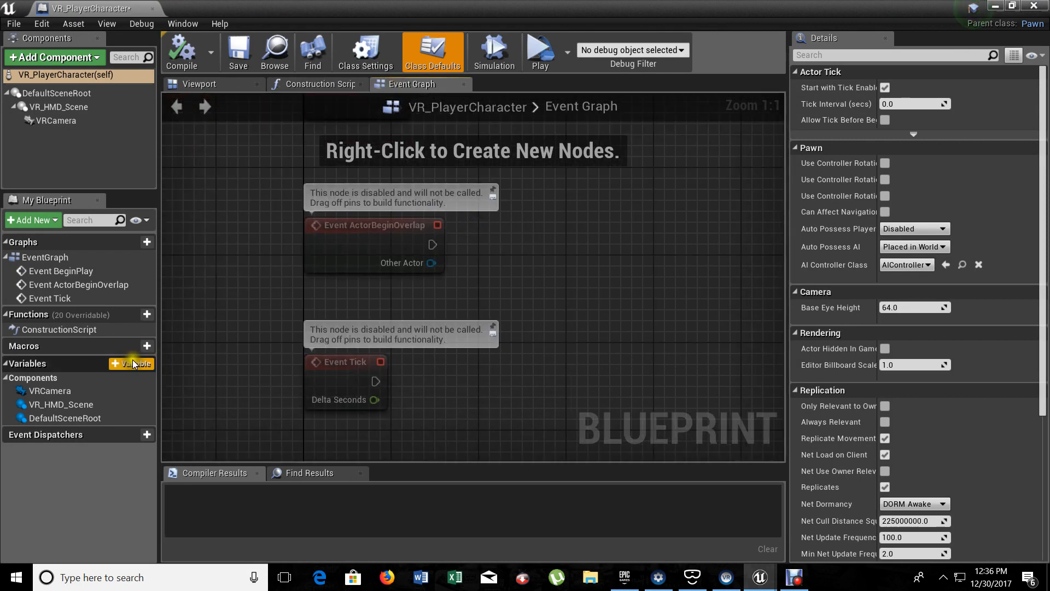
{"action": "left_click", "coordinate": [115, 364]}
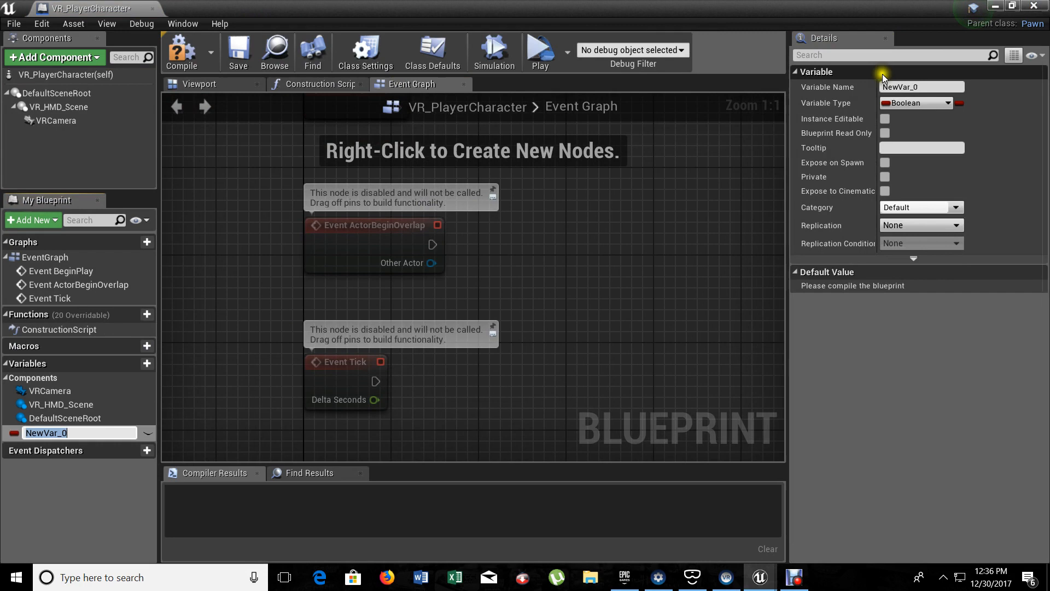
{"action": "left_click", "coordinate": [918, 103]}
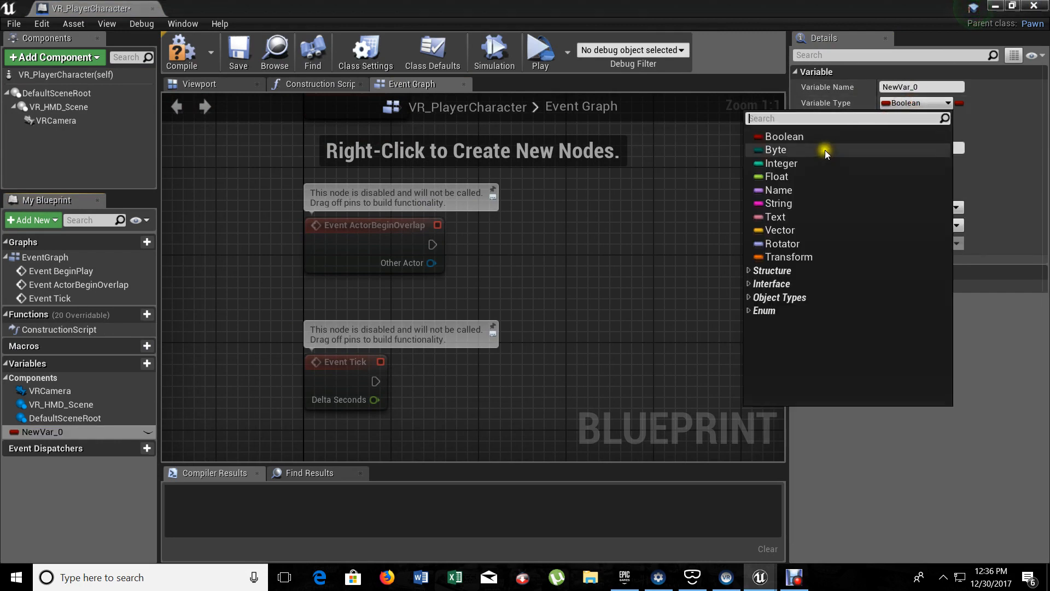
{"action": "type", "text": "bp m"}
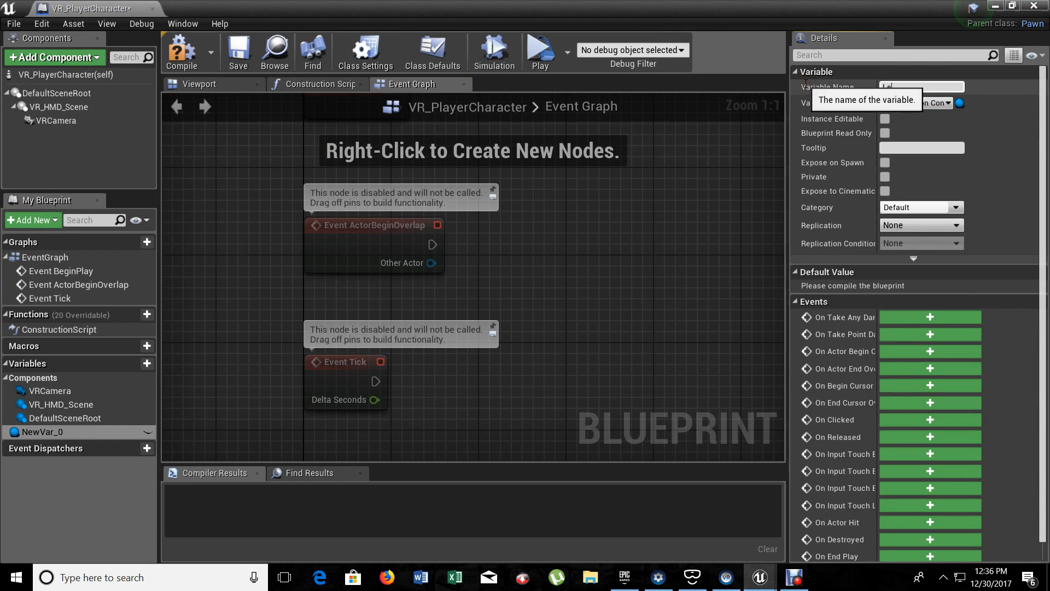
{"action": "type", "text": "LeftController"}
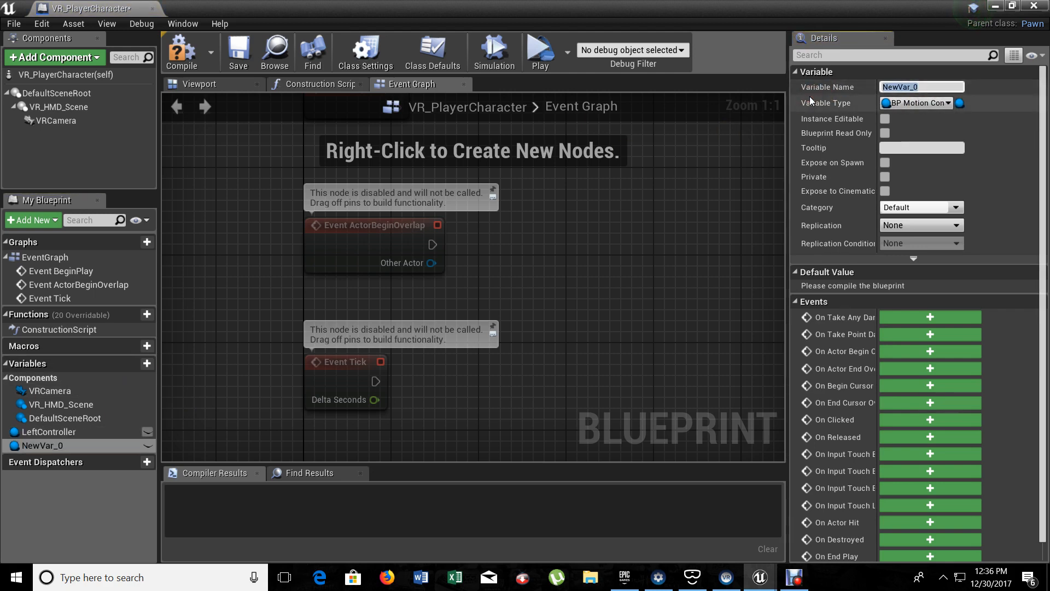
{"action": "type", "text": "RightController"}
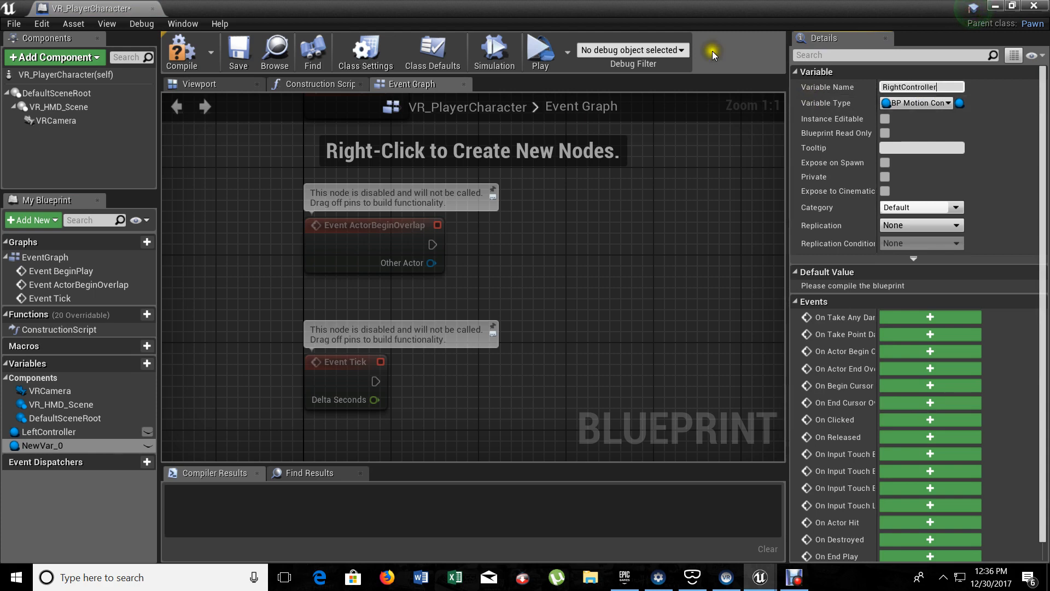
{"action": "left_click", "coordinate": [180, 50]}
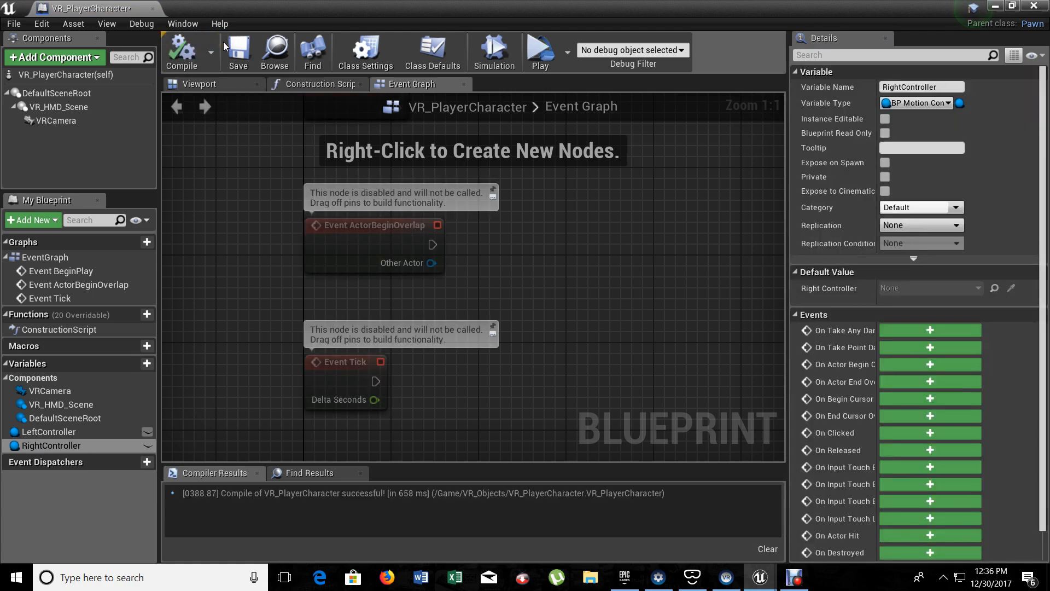
{"action": "mouse_move", "coordinate": [203, 327]}
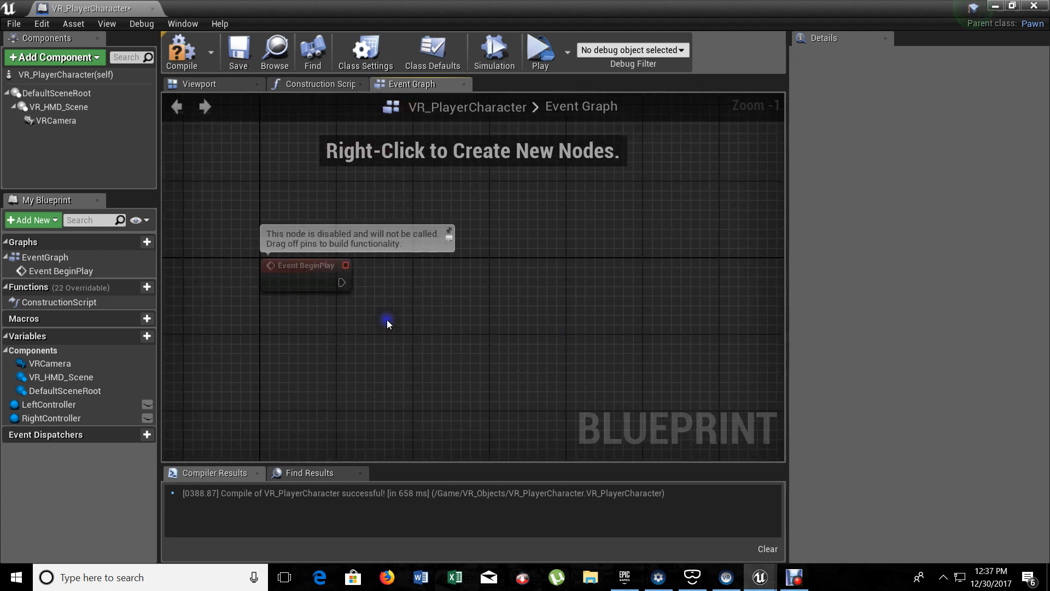
{"action": "mouse_move", "coordinate": [312, 265]}
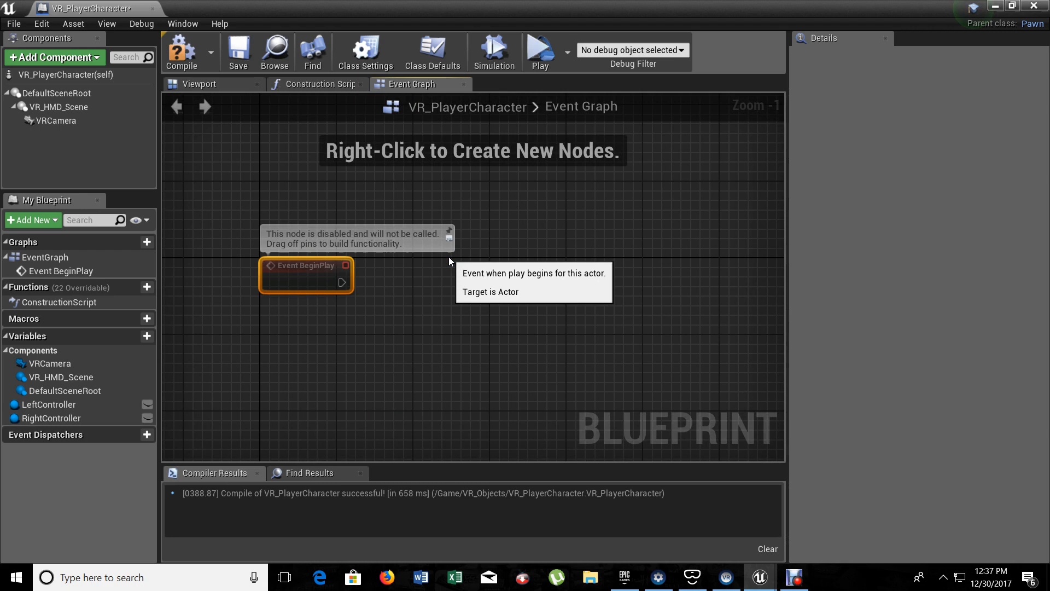
{"action": "mouse_move", "coordinate": [364, 293]}
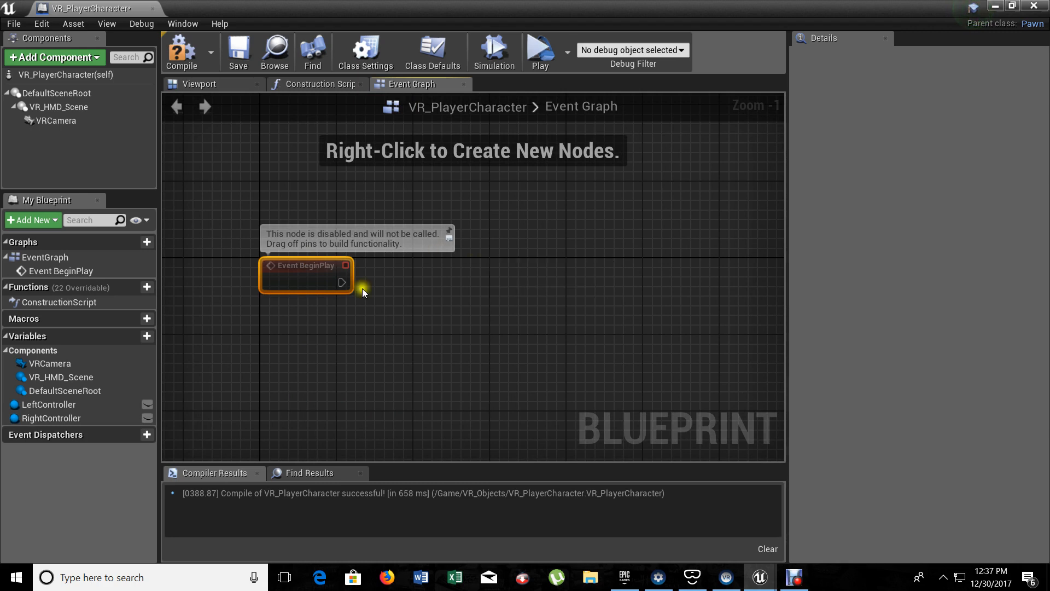
Wire Event BeginPlay into a Sequence whose outputs each feed a Spawn Actor from Class node
{"action": "left_click_drag", "start_coordinate": [347, 283], "coordinate": [420, 282]}
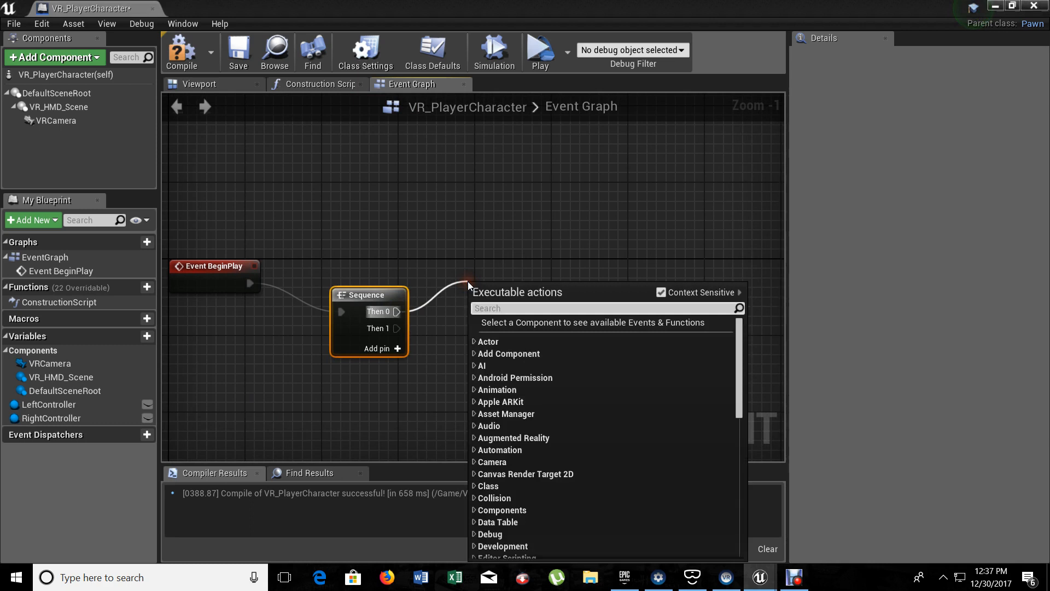
{"action": "type", "text": "spawnacto"}
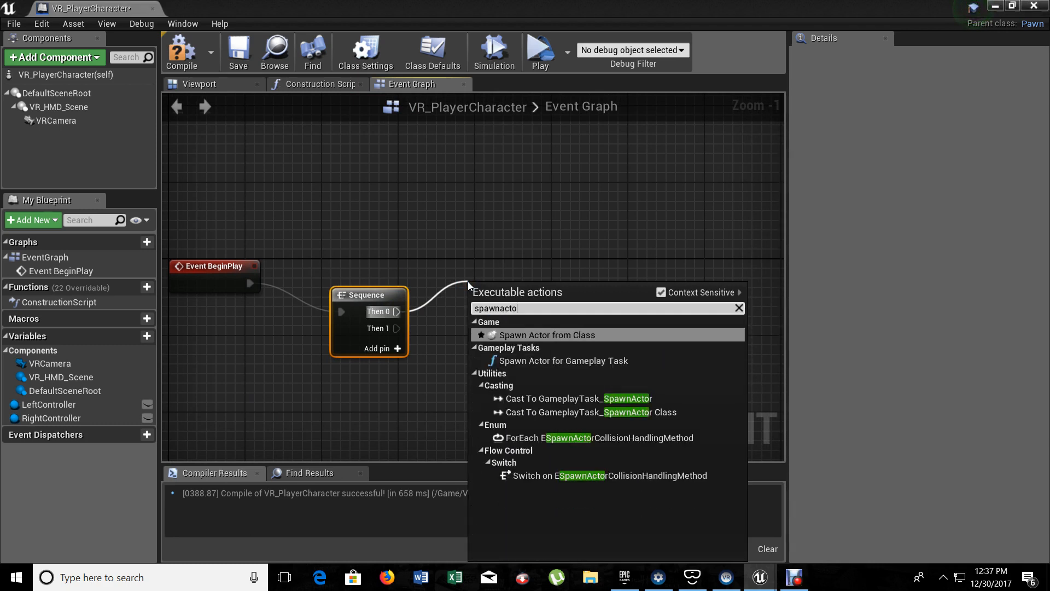
{"action": "left_click", "coordinate": [547, 335]}
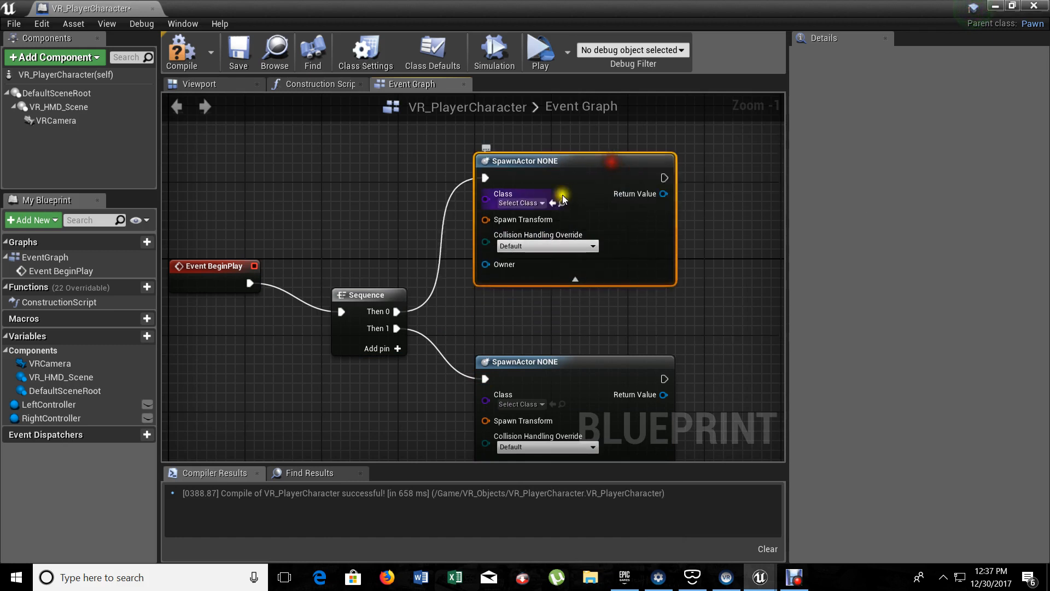
Set the first SpawnActor to BP_MotionController with Always Spawn, Ignore Collisions for the Left hand
{"action": "left_click", "coordinate": [521, 204]}
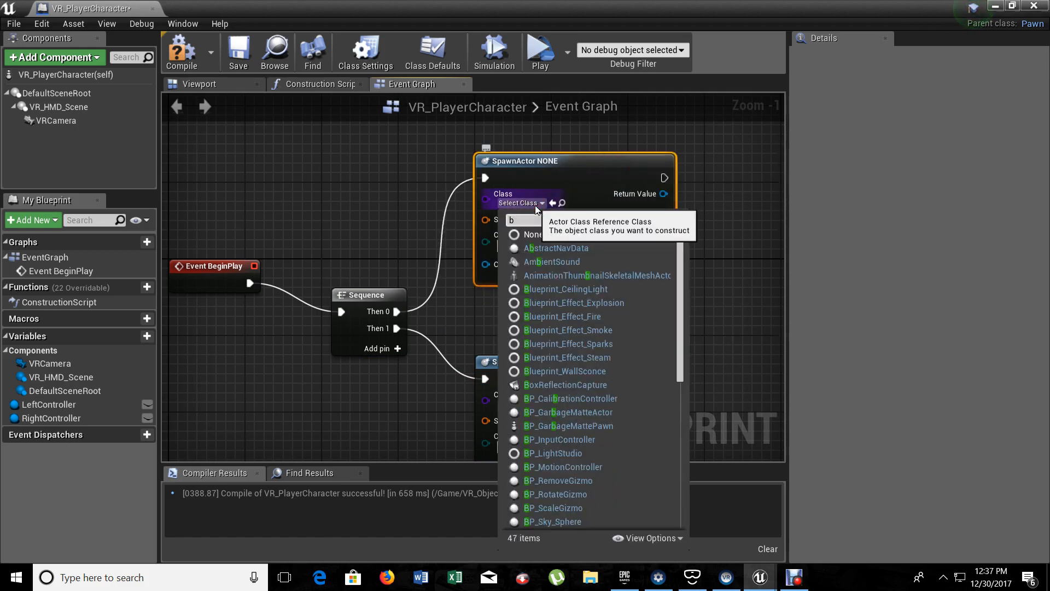
{"action": "type", "text": "p_mot"}
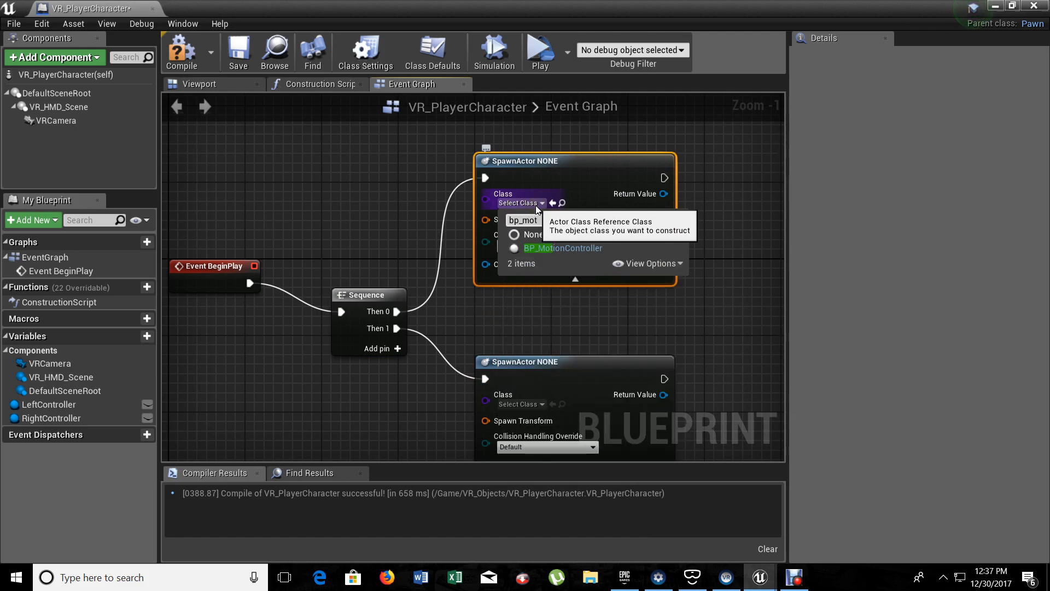
{"action": "left_click", "coordinate": [562, 248]}
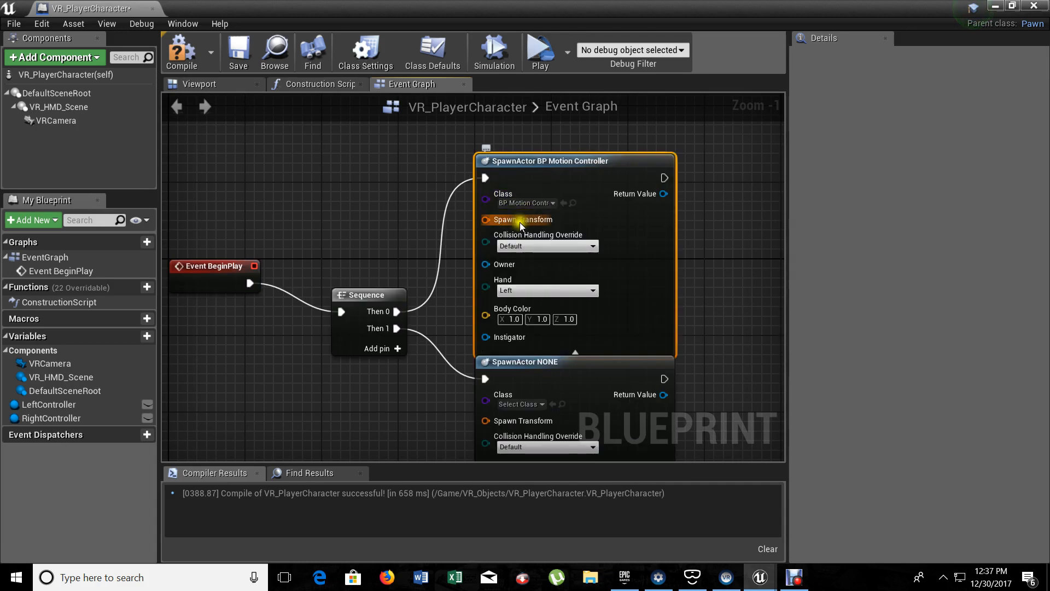
{"action": "left_click", "coordinate": [546, 246]}
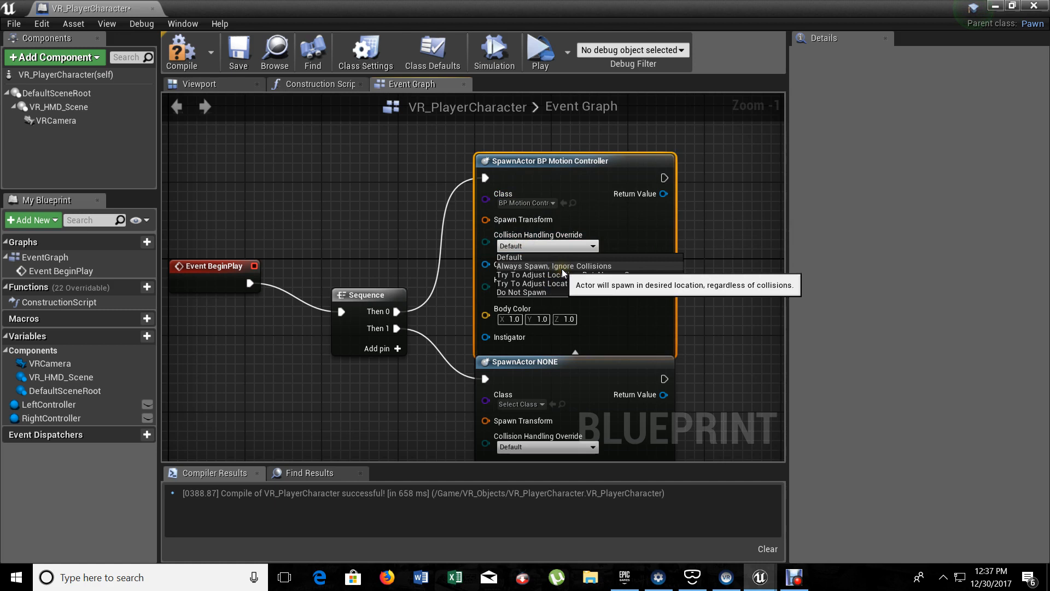
{"action": "left_click", "coordinate": [553, 265]}
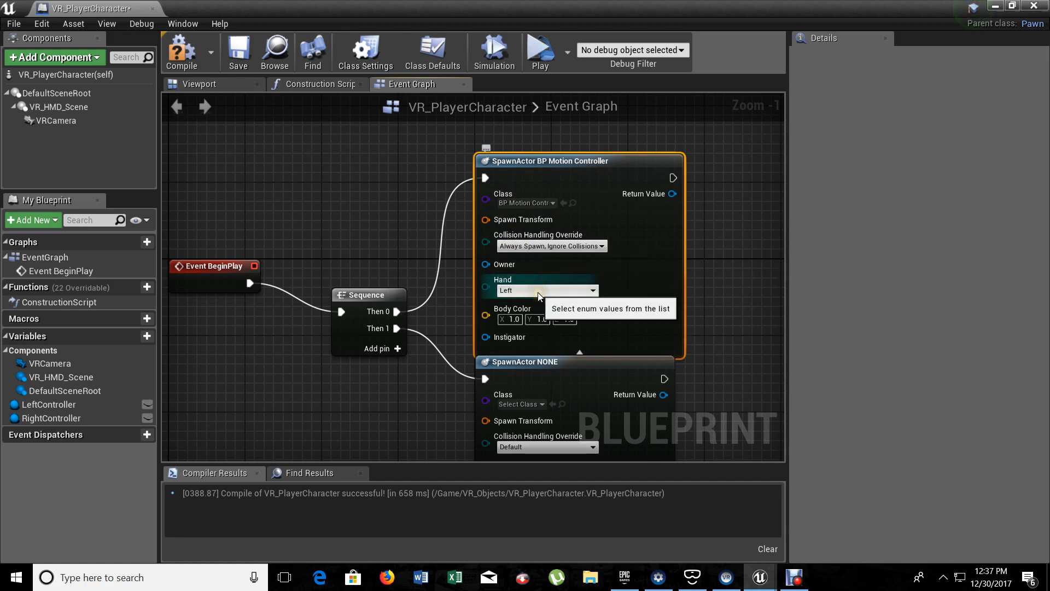
{"action": "mouse_move", "coordinate": [736, 302]}
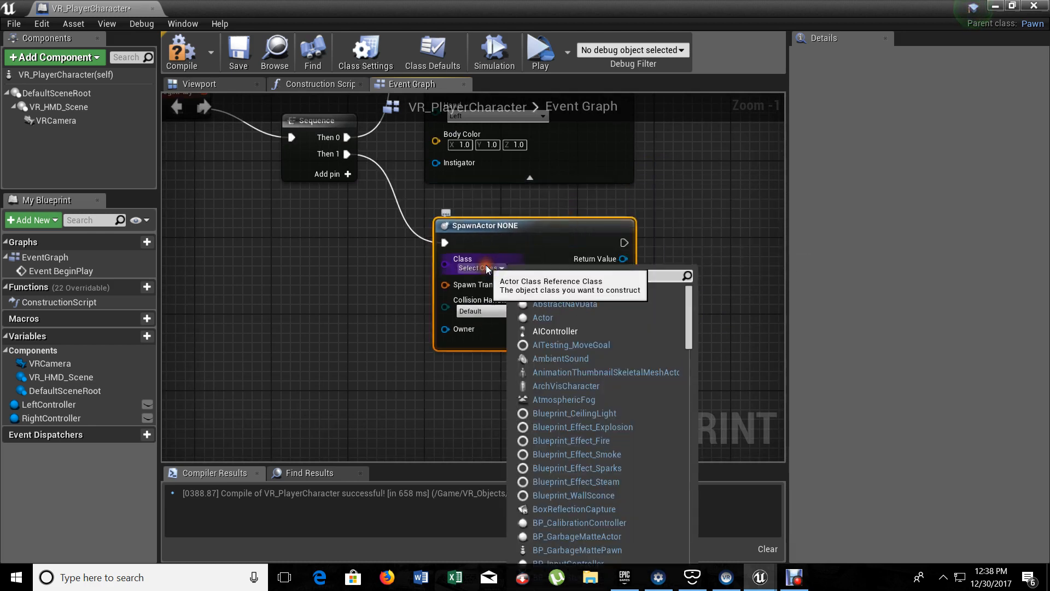
Set the second SpawnActor to BP_MotionController with Always Spawn, Ignore Collisions for the Right hand
{"action": "type", "text": "bp m"}
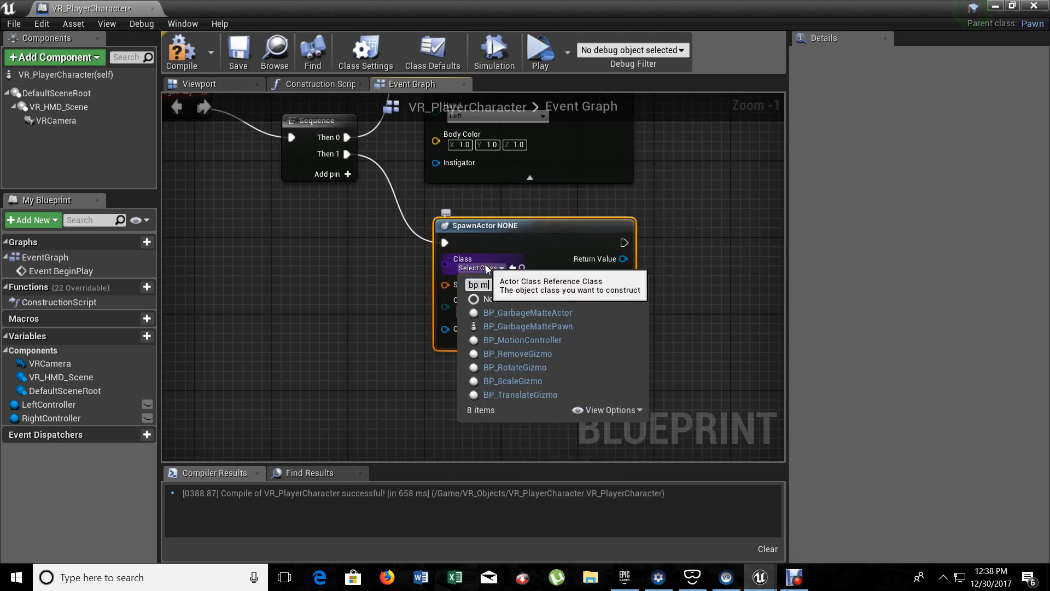
{"action": "left_click", "coordinate": [523, 340]}
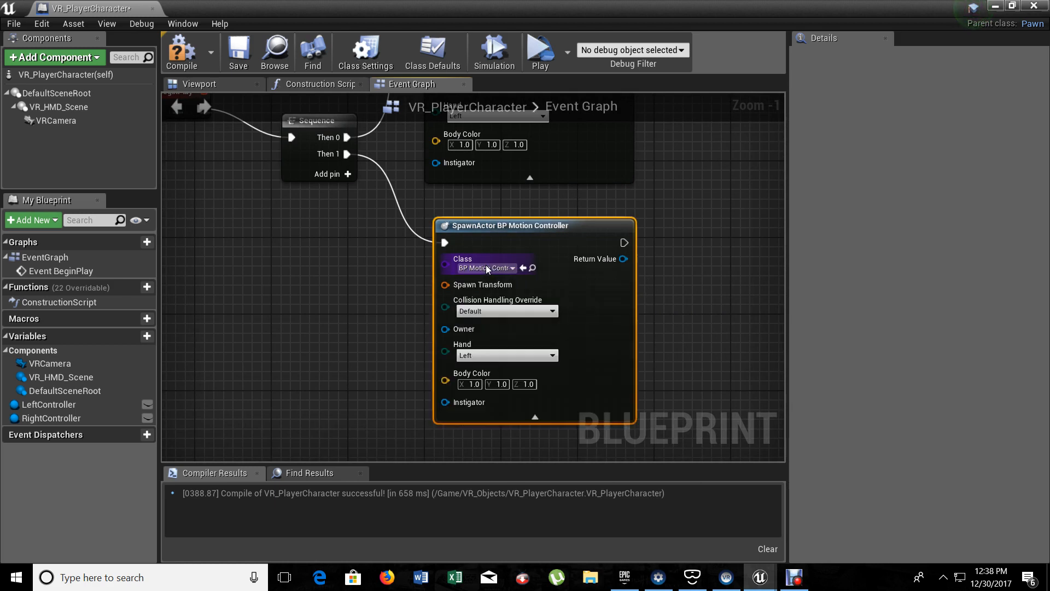
{"action": "left_click", "coordinate": [507, 310]}
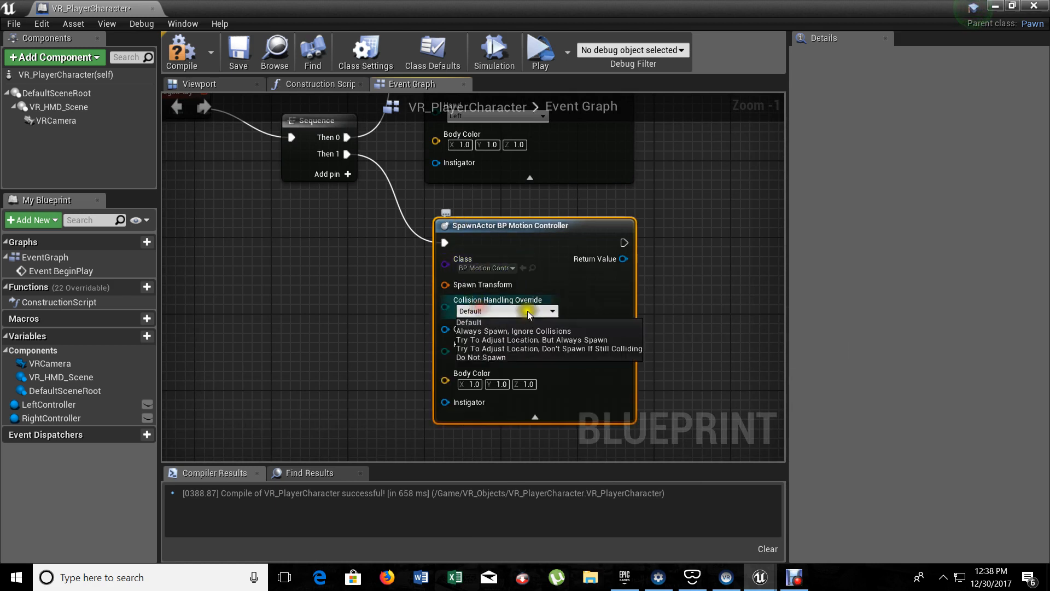
{"action": "mouse_move", "coordinate": [530, 331]}
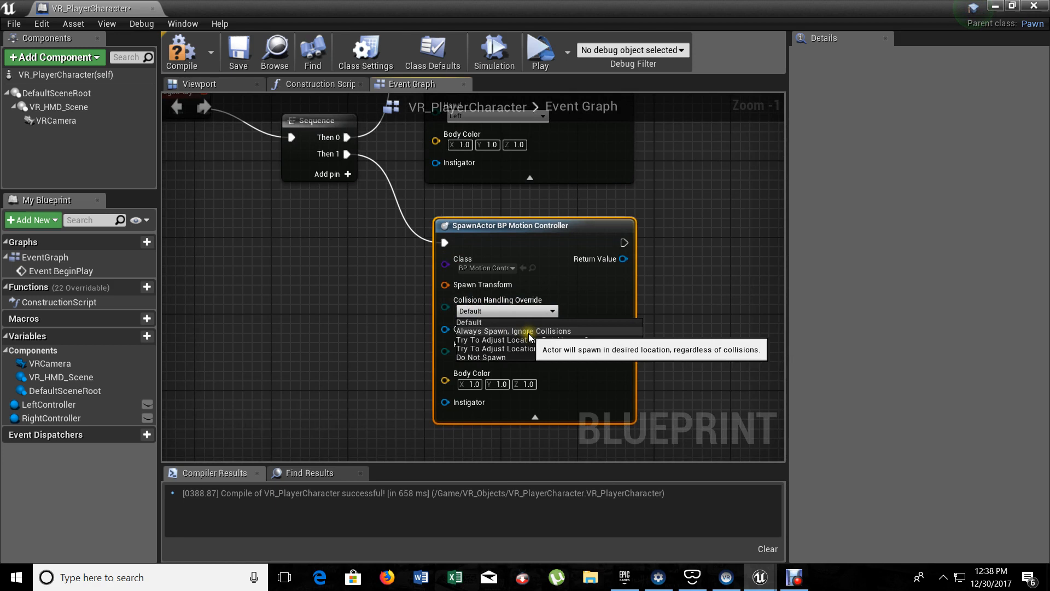
{"action": "left_click", "coordinate": [513, 331]}
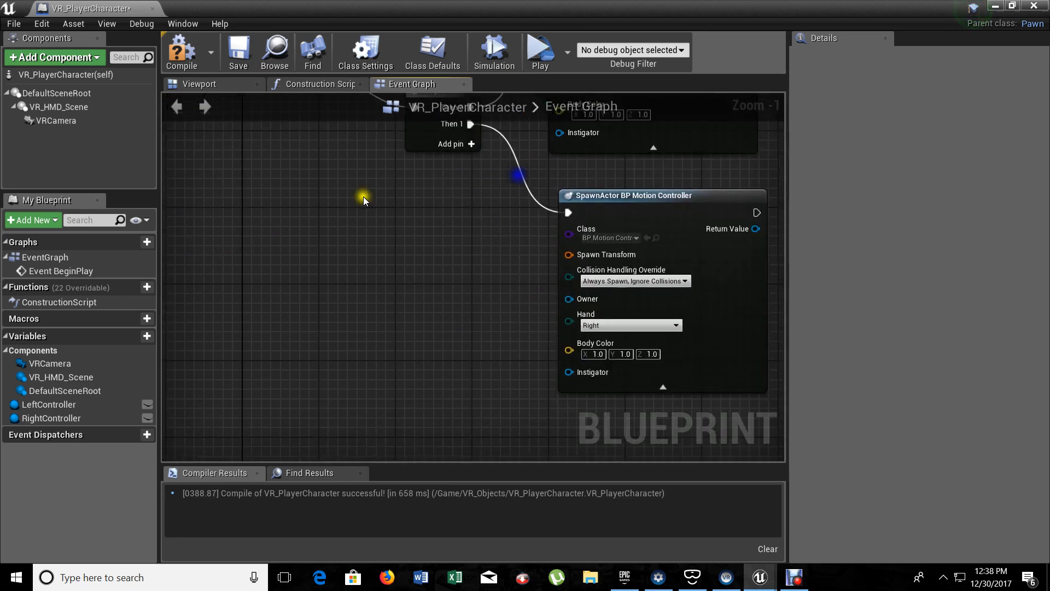
Add a Make Transform node feeding the Spawn Transform of both motion controller spawns
{"action": "type", "text": "make"}
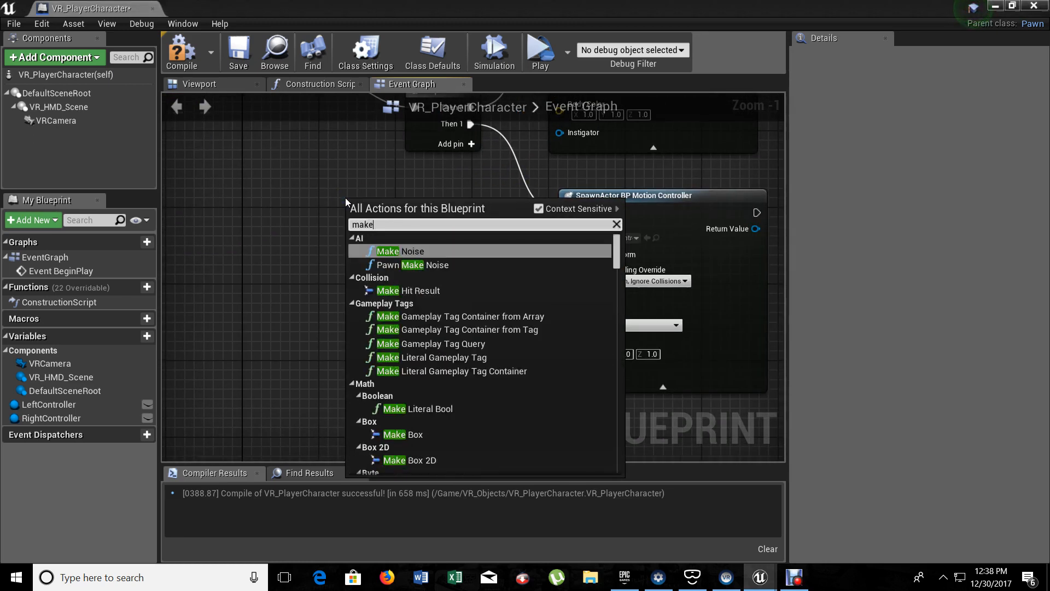
{"action": "type", "text": "transfo"}
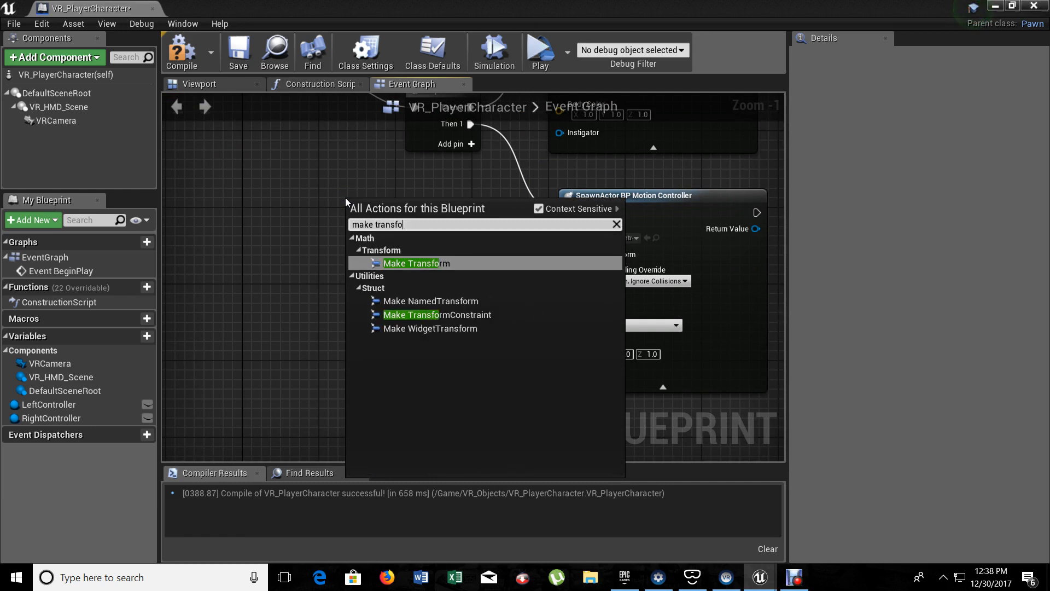
{"action": "left_click", "coordinate": [411, 263]}
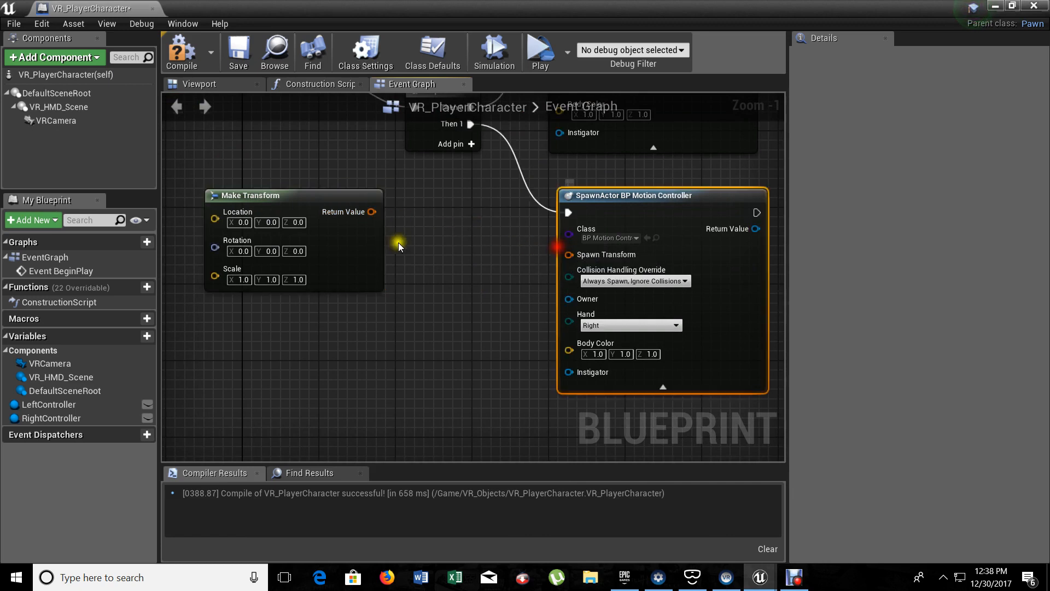
{"action": "left_click_drag", "start_coordinate": [373, 211], "coordinate": [570, 255]}
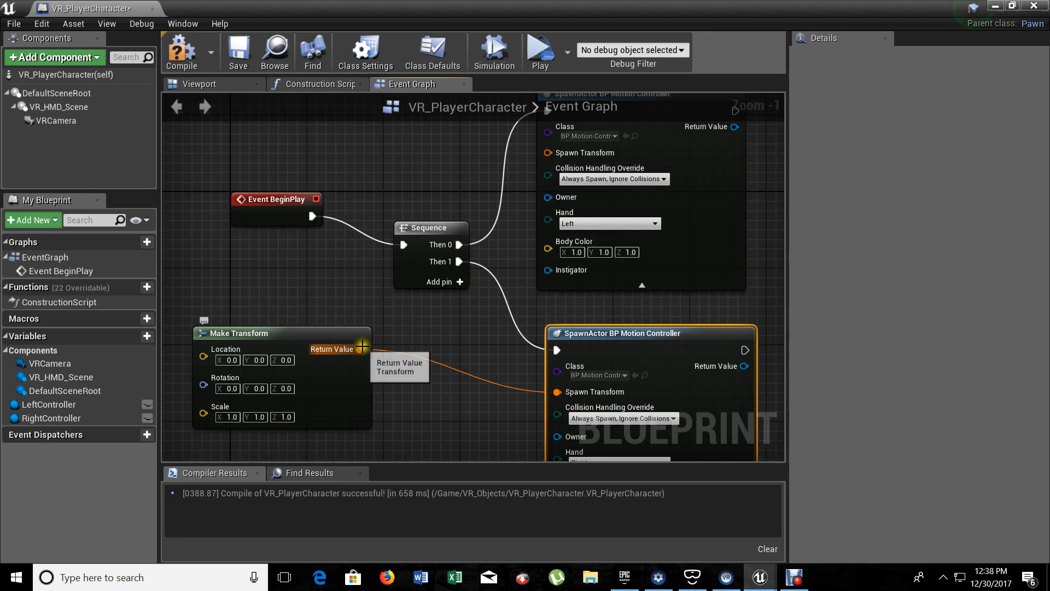
{"action": "left_click_drag", "start_coordinate": [362, 348], "coordinate": [543, 154]}
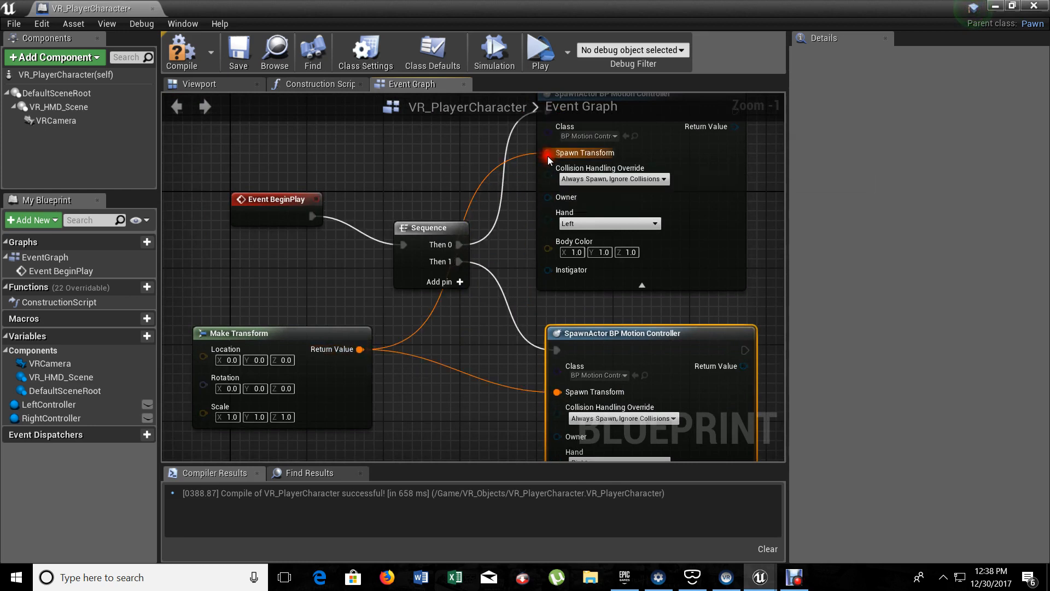
{"action": "mouse_move", "coordinate": [573, 197]}
{"action": "type", "text": "self"}
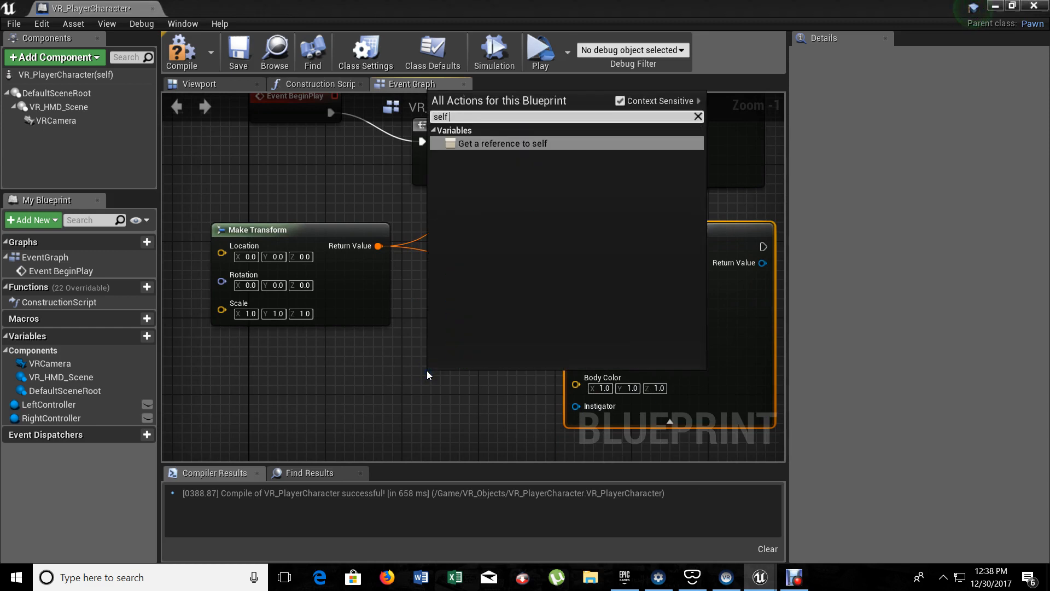
Wire a Self reference into the Owner pin of both BP_MotionController SpawnActor nodes
{"action": "left_click", "coordinate": [501, 143]}
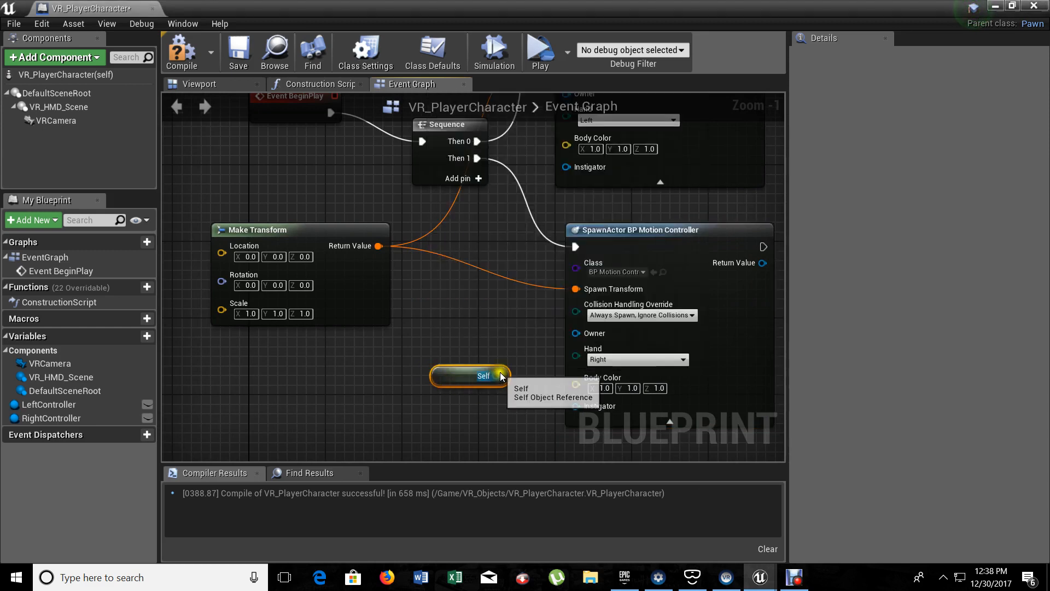
{"action": "left_click_drag", "start_coordinate": [499, 376], "coordinate": [574, 333]}
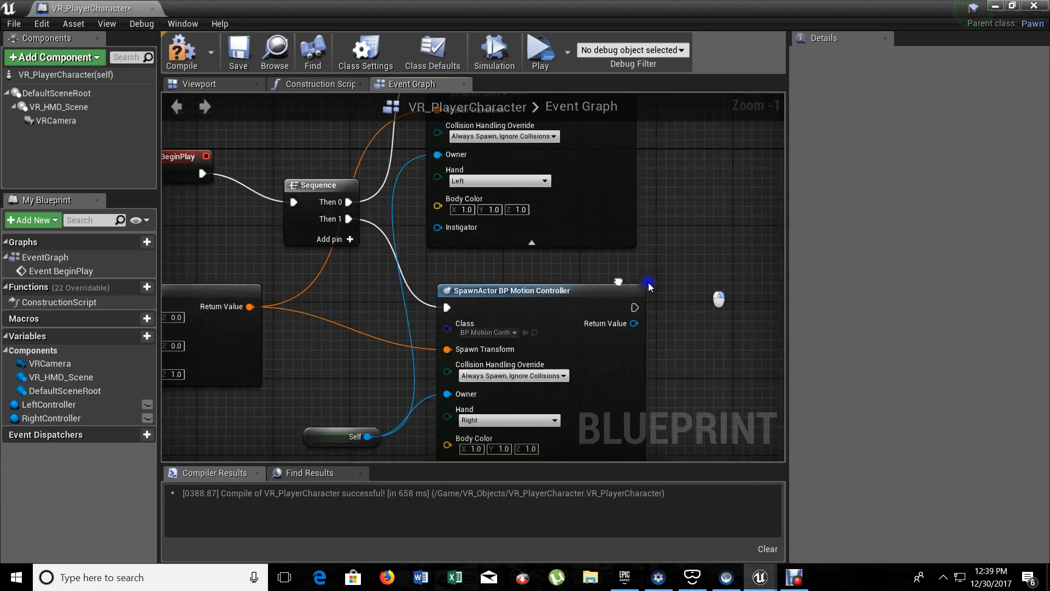
{"action": "scroll", "scroll_direction": "down", "scroll_amount": 3}
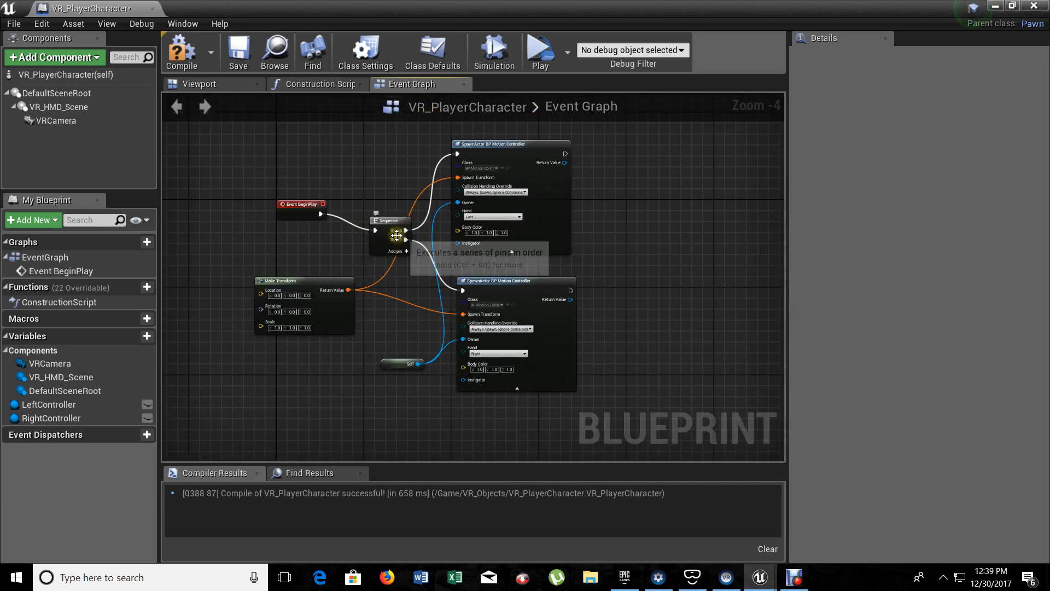
{"action": "mouse_move", "coordinate": [480, 150]}
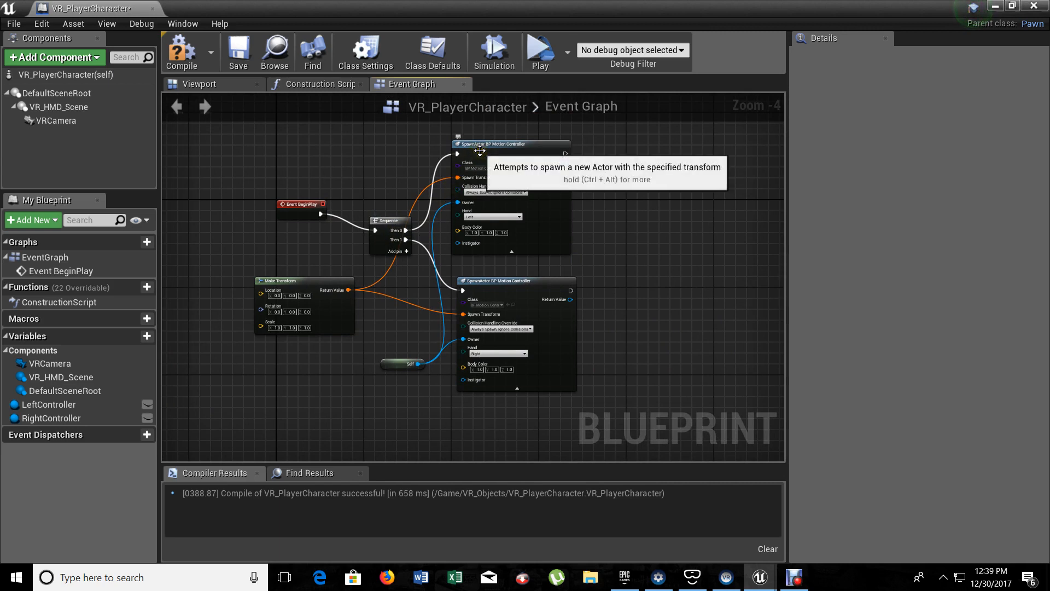
{"action": "mouse_move", "coordinate": [420, 244]}
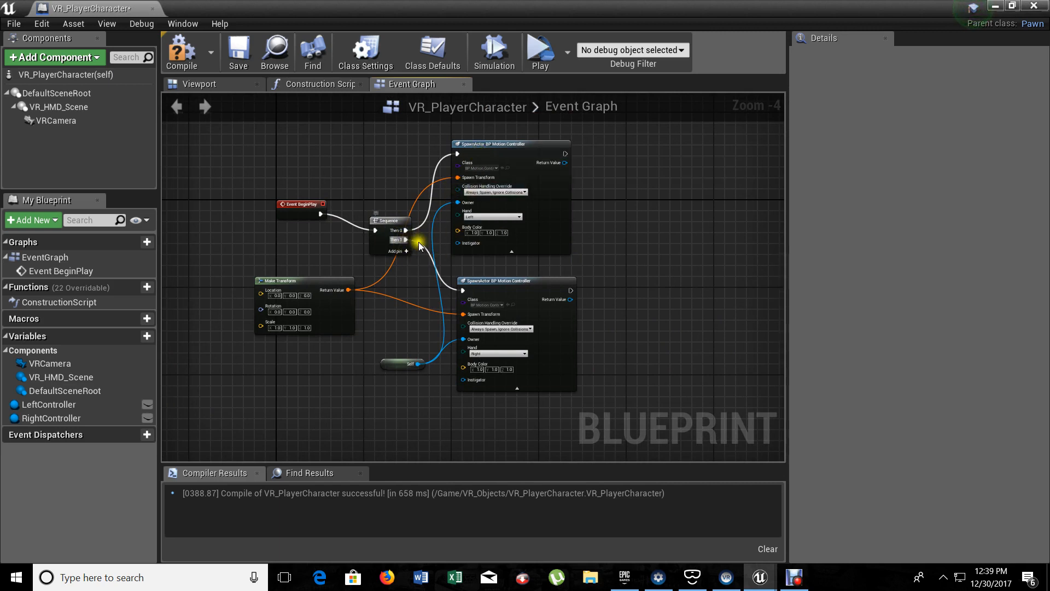
{"action": "mouse_move", "coordinate": [521, 297]}
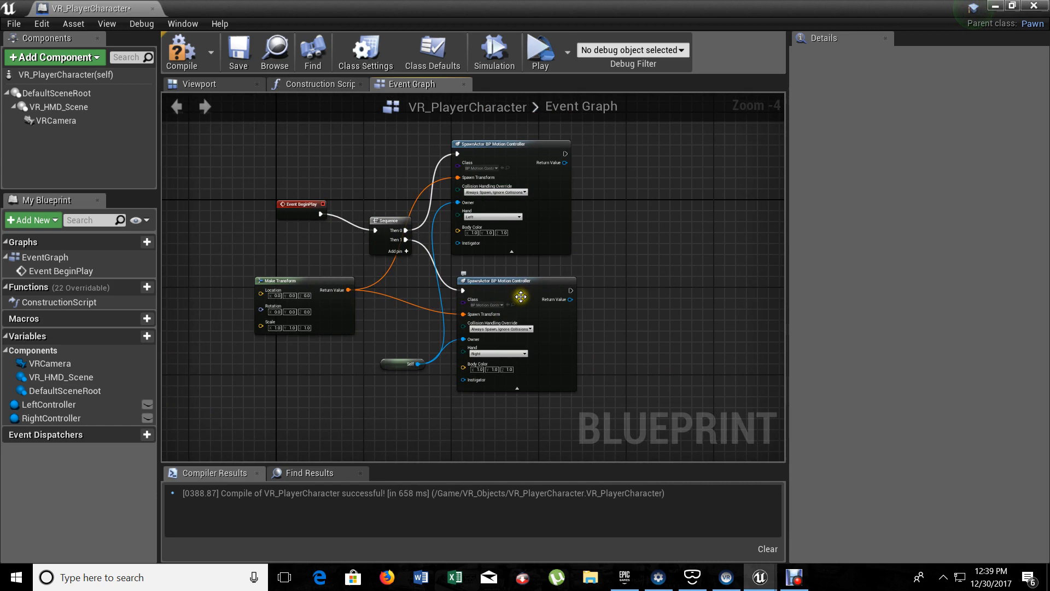
{"action": "mouse_move", "coordinate": [402, 367]}
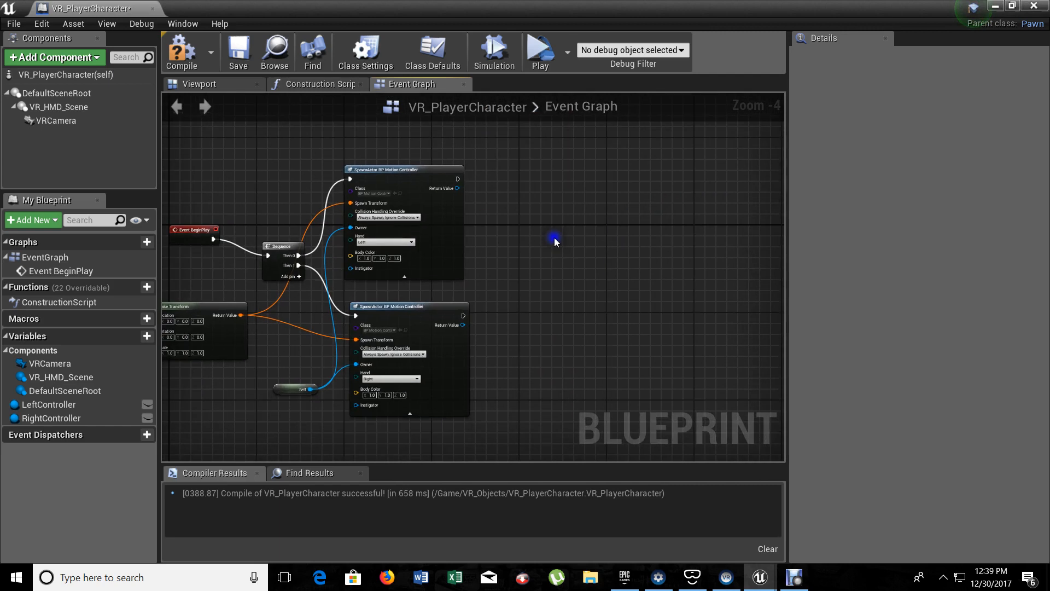
{"action": "mouse_move", "coordinate": [486, 234]}
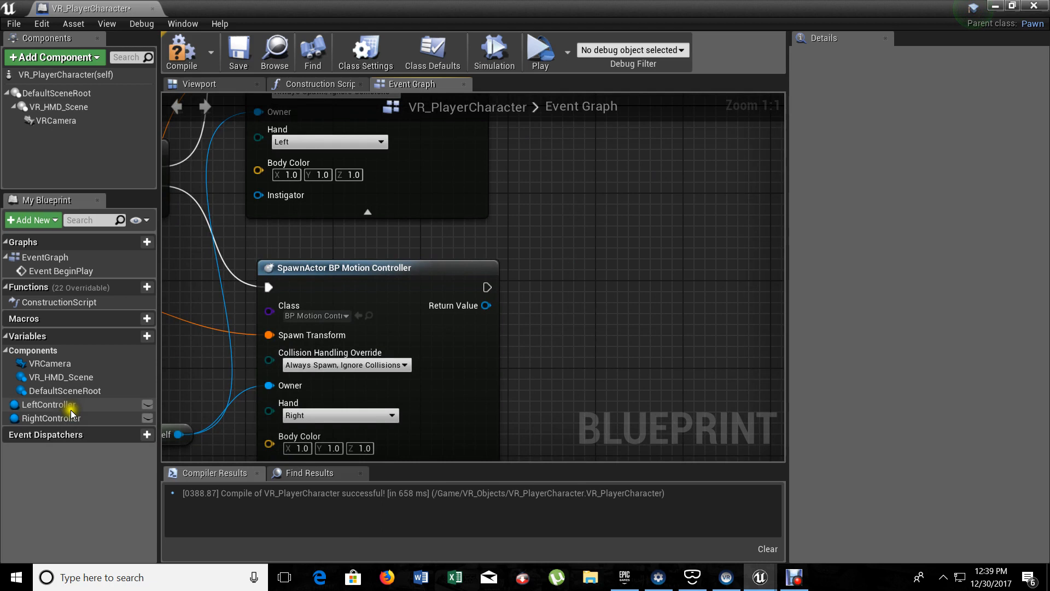
Feed each SpawnActor Return Value and exec into Set nodes for LeftController and RightController
{"action": "left_click", "coordinate": [47, 404]}
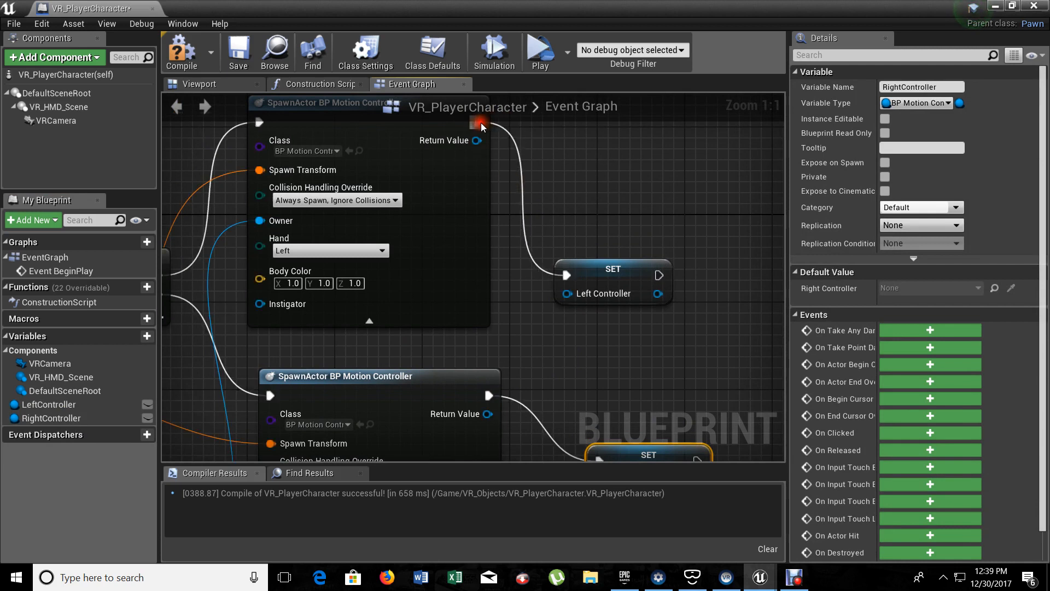
{"action": "left_click_drag", "start_coordinate": [478, 141], "coordinate": [566, 293]}
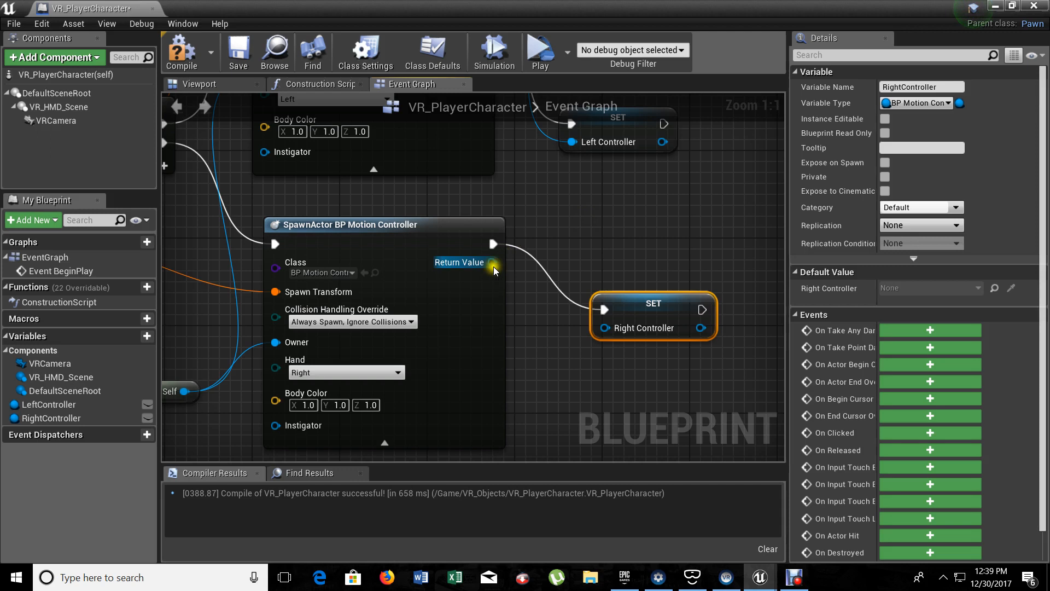
{"action": "left_click_drag", "start_coordinate": [494, 261], "coordinate": [600, 327]}
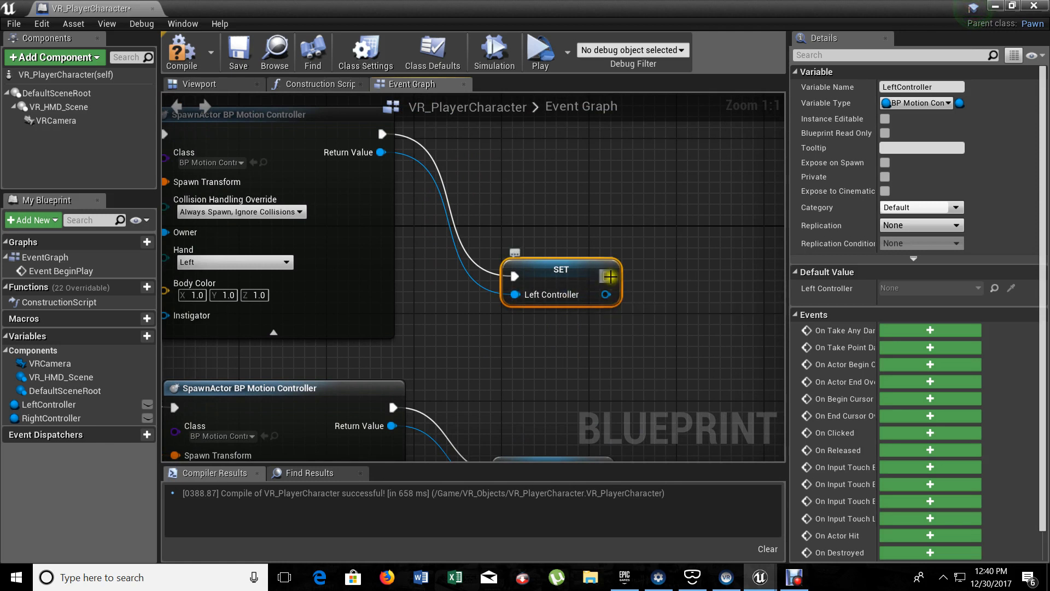
{"action": "left_click_drag", "start_coordinate": [610, 276], "coordinate": [632, 205]}
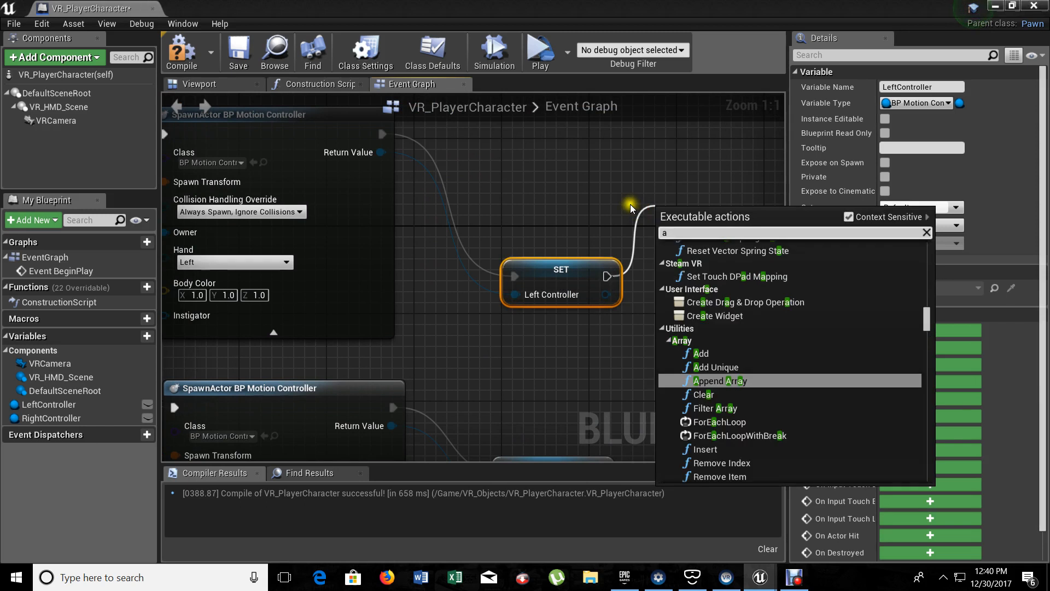
Add AttachToComponent after the Set node with Location and Rotation Rule set to Snap to Target
{"action": "type", "text": "ttachto"}
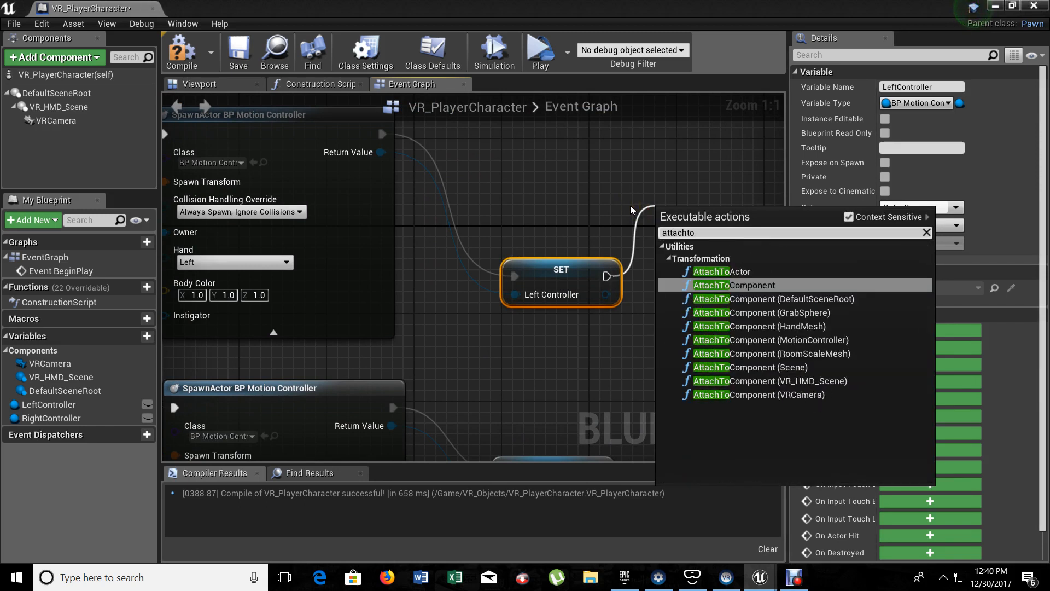
{"action": "left_click", "coordinate": [735, 285]}
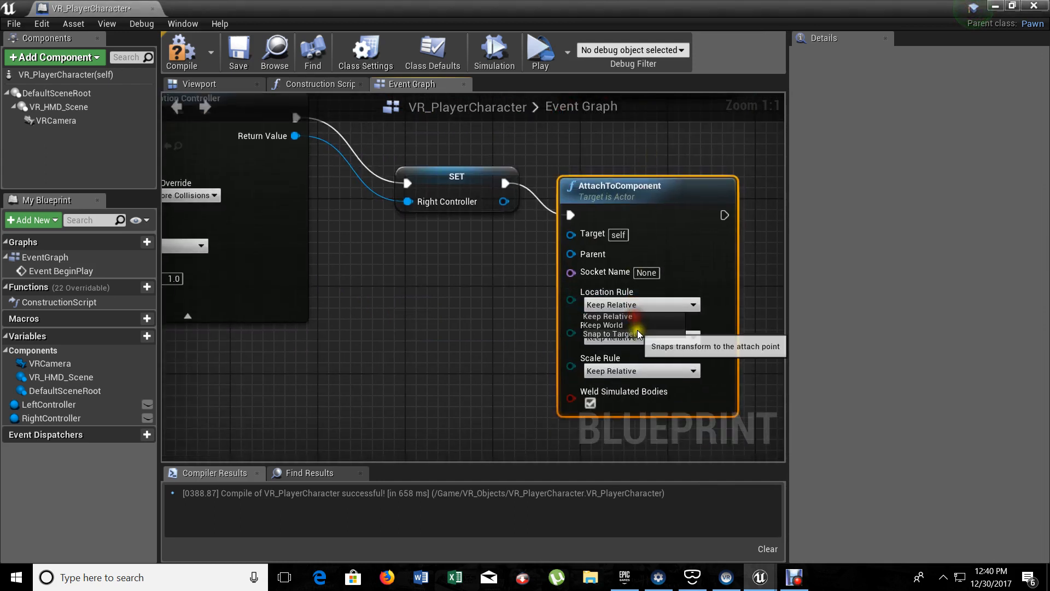
{"action": "left_click", "coordinate": [606, 334]}
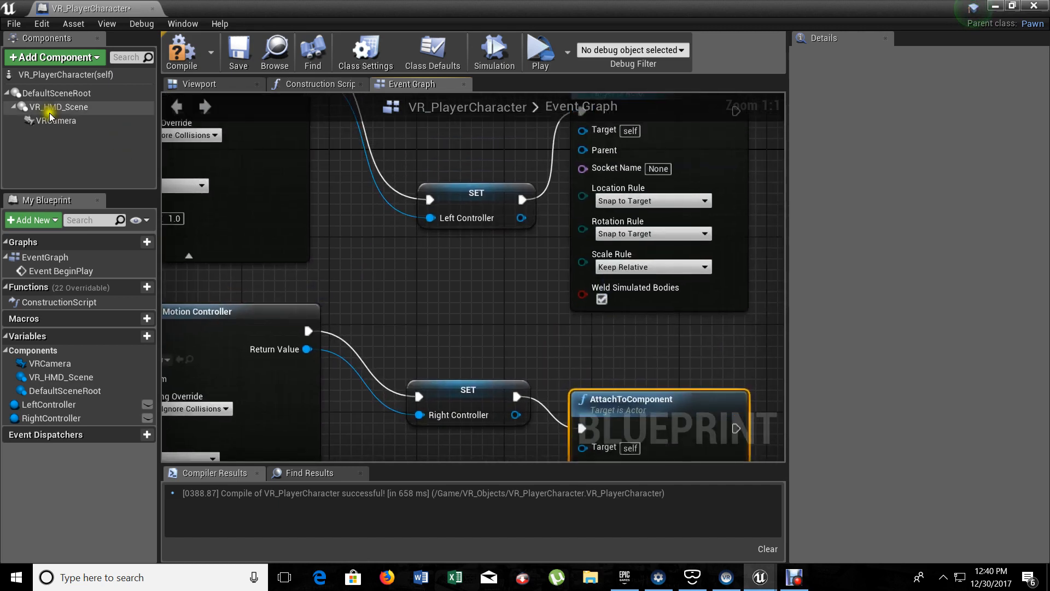
Connect the VR_HMD_Scene component to the Parent pin of the AttachToComponent nodes
{"action": "left_click", "coordinate": [60, 106]}
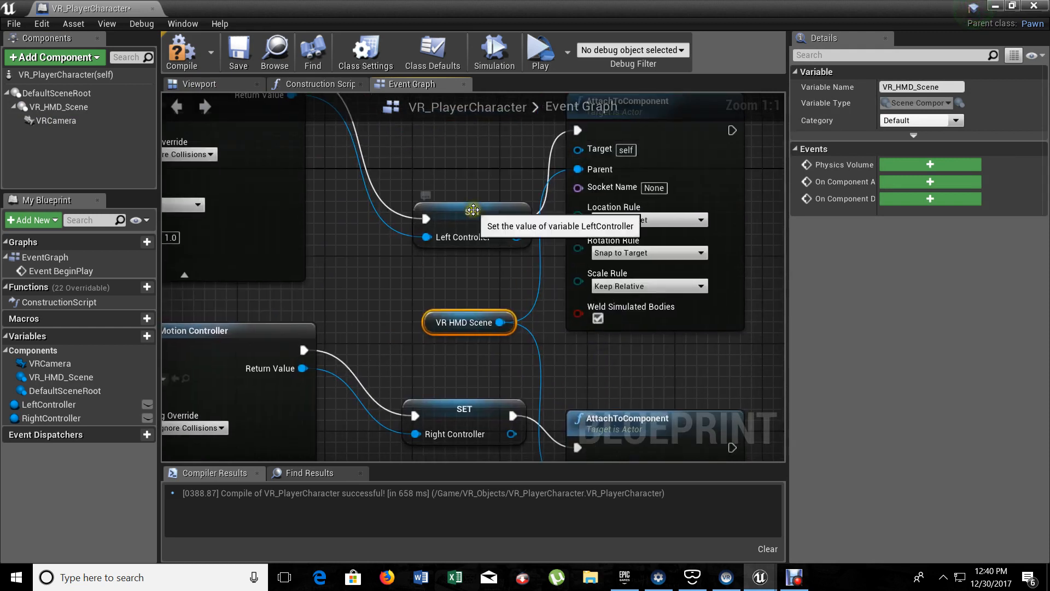
{"action": "left_click", "coordinate": [439, 167]}
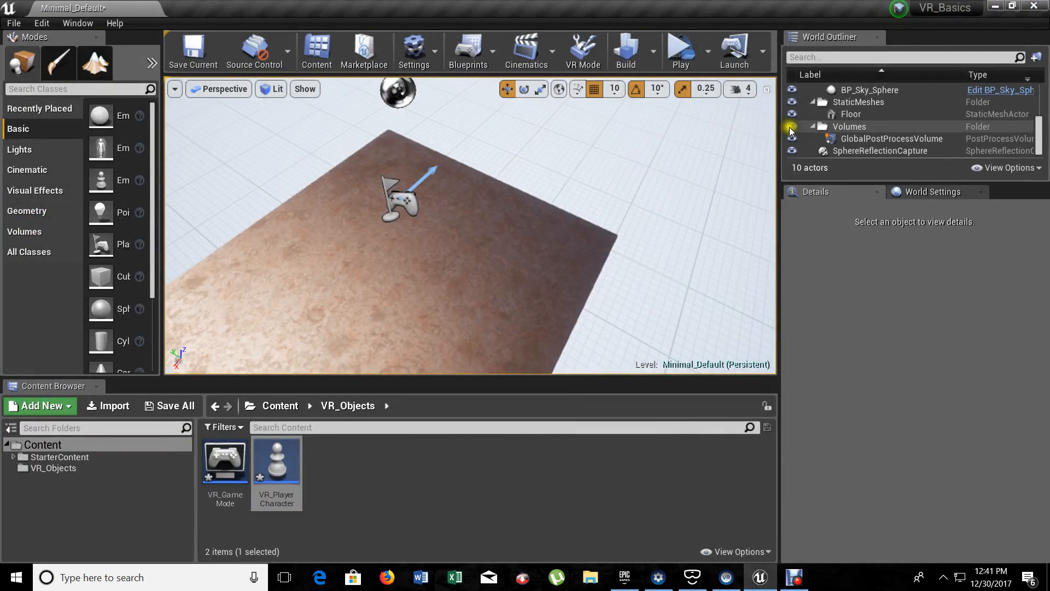
{"action": "mouse_move", "coordinate": [681, 50]}
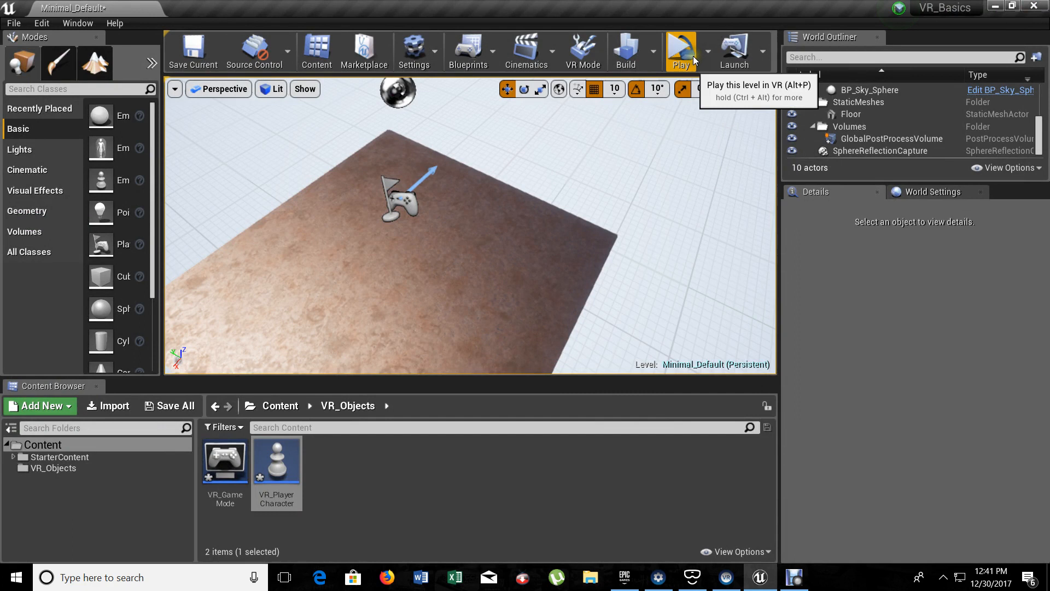
Launch the level in VR Preview as a standalone game window
{"action": "left_click", "coordinate": [681, 51]}
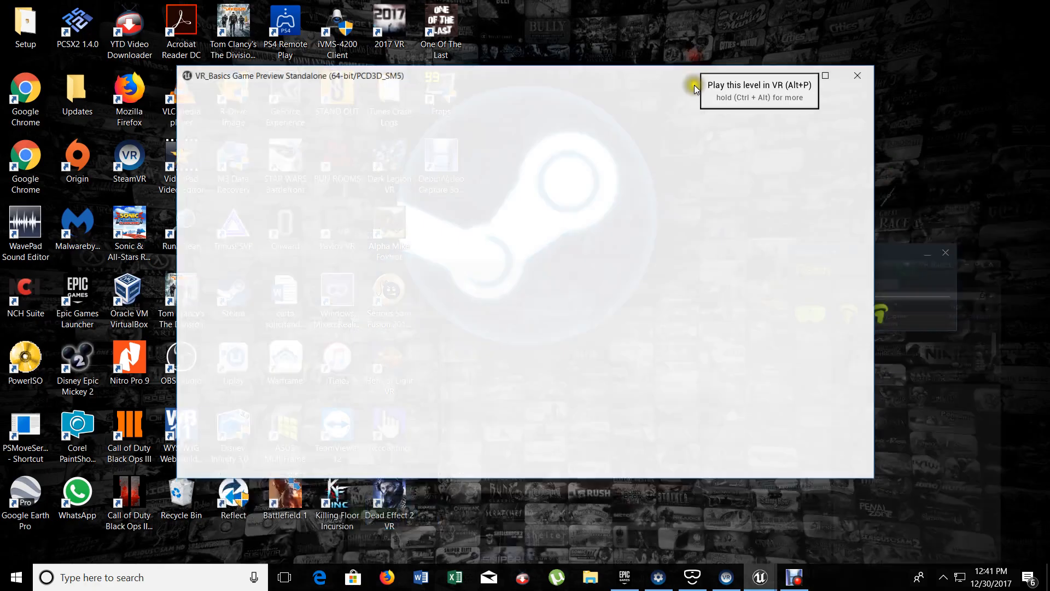